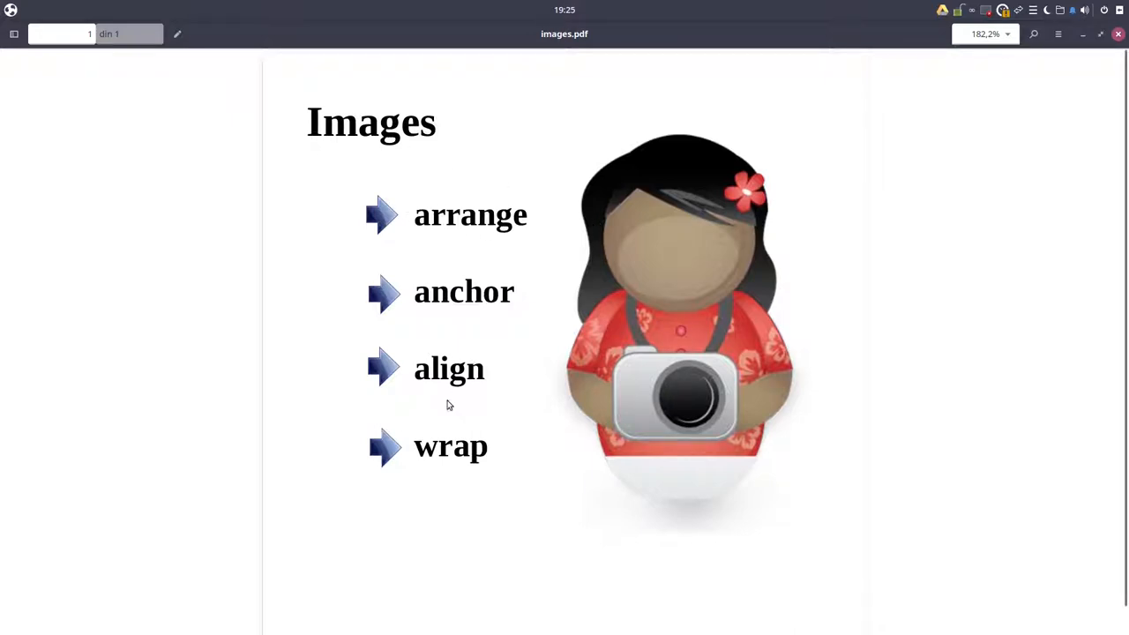
pyautogui.moveTo(448, 462)
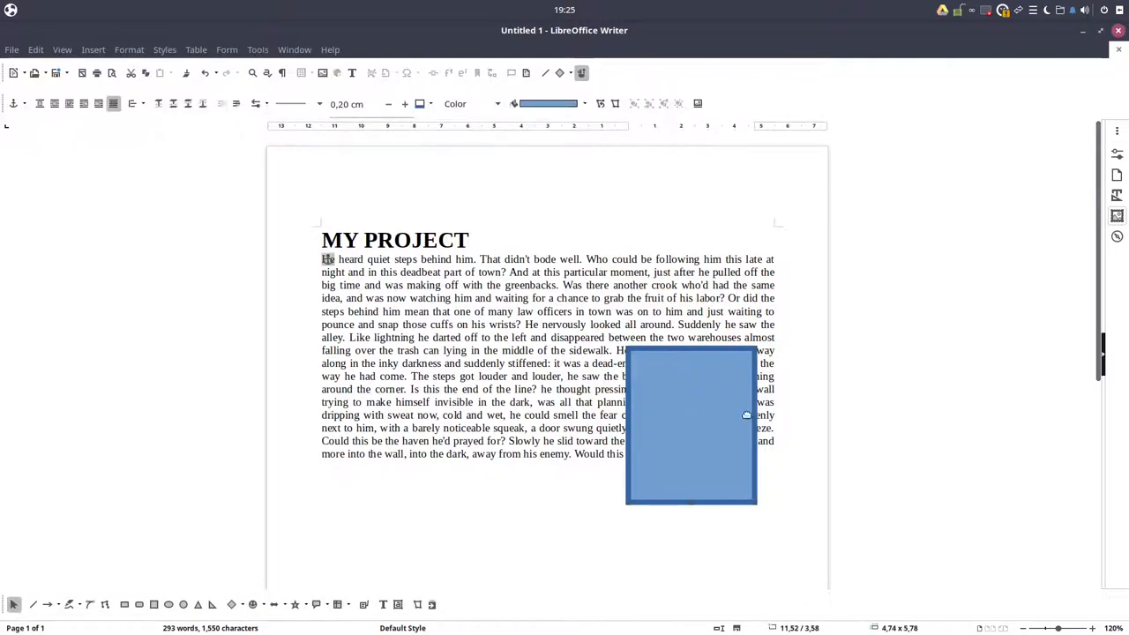
# Step: Set the blue rectangle to Wrap Off and drag it to the horizontal centre of the text
pyautogui.click(611, 374)
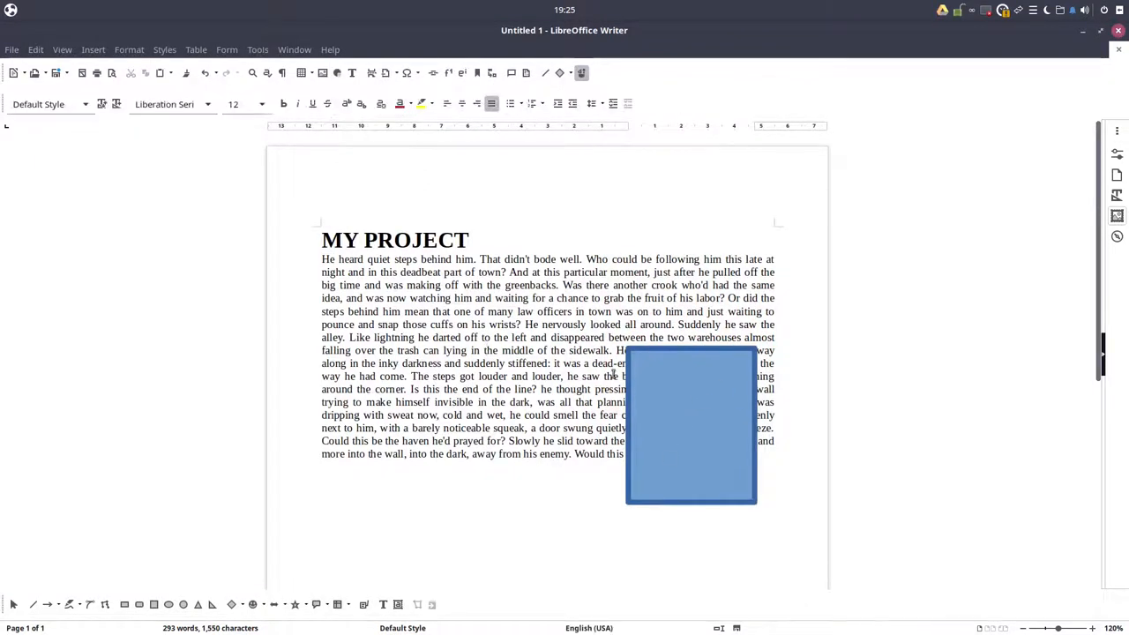
pyautogui.rightClick(692, 424)
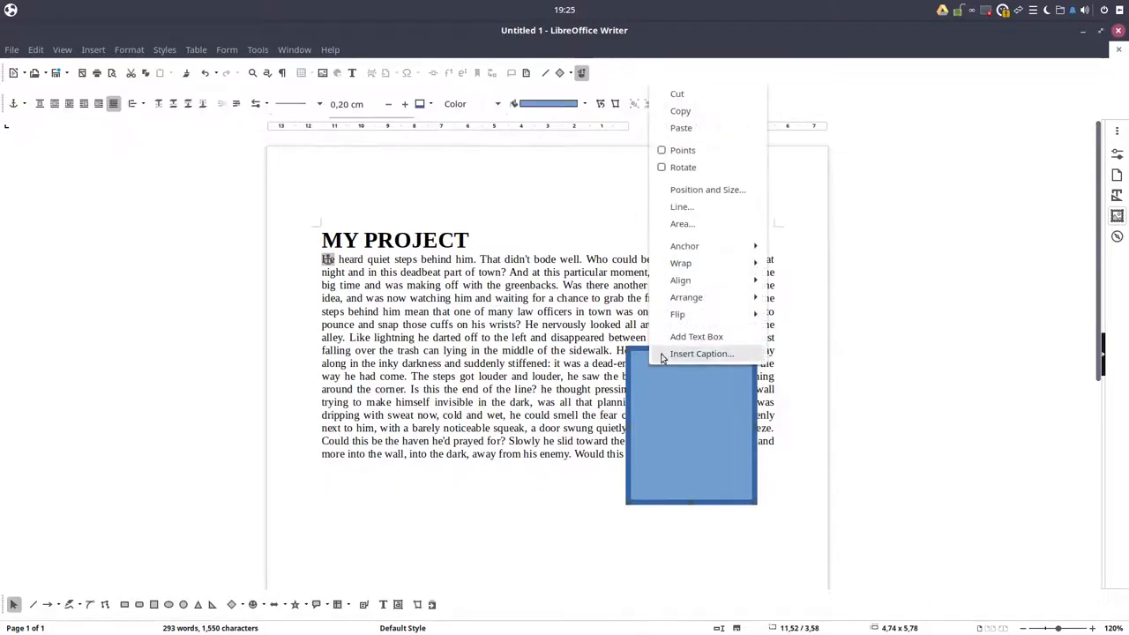
pyautogui.moveTo(681, 263)
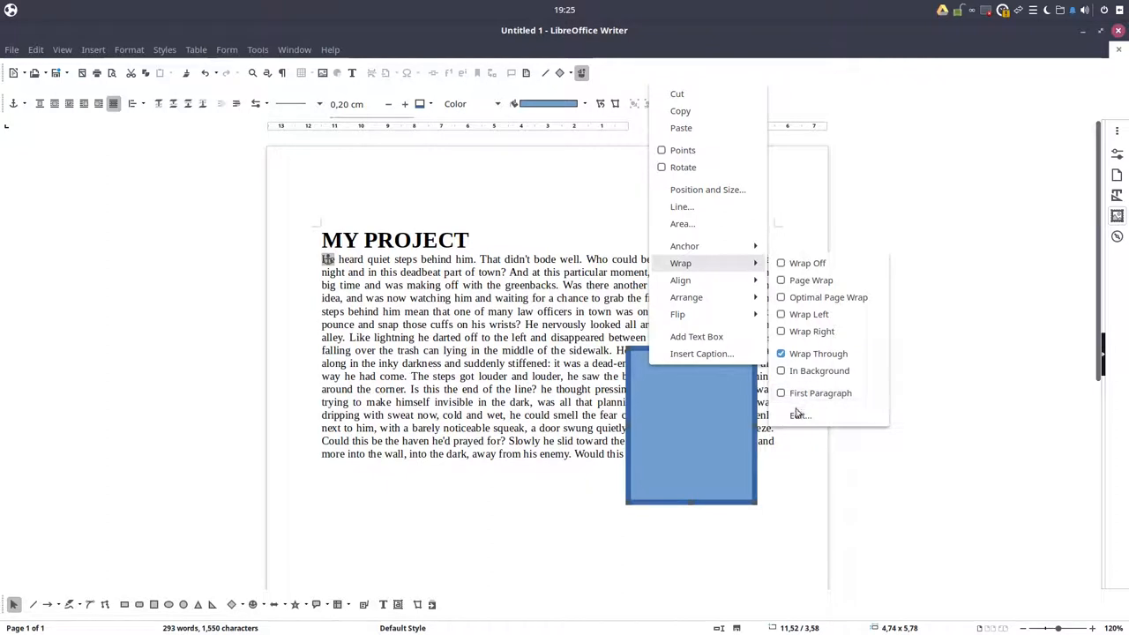
pyautogui.moveTo(808, 263)
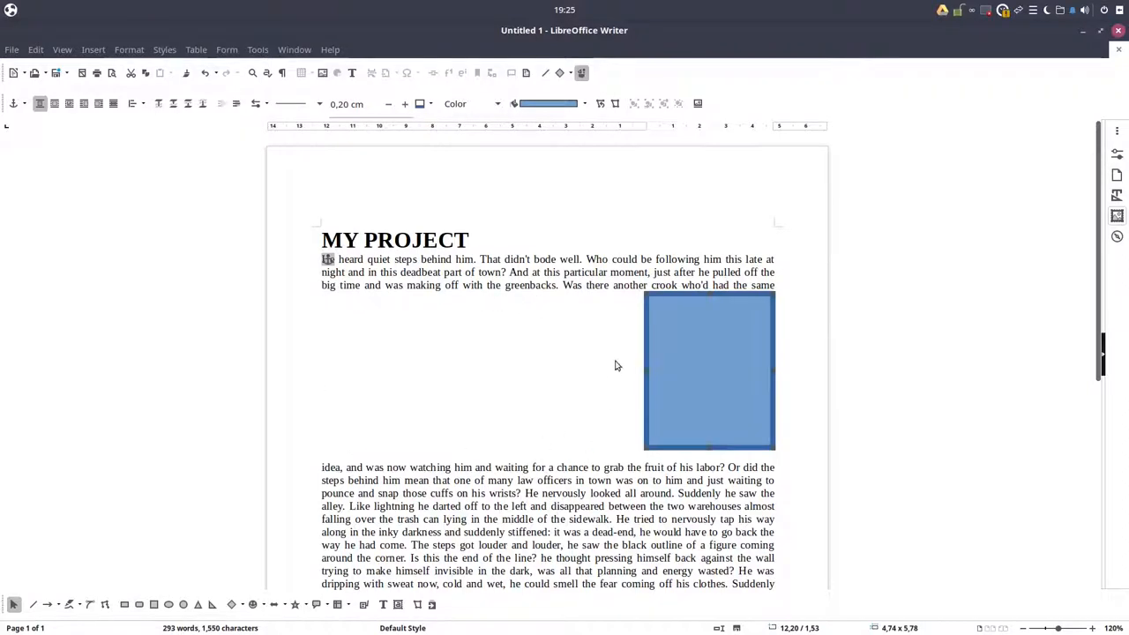
pyautogui.moveTo(710, 371); pyautogui.dragTo(607, 362)
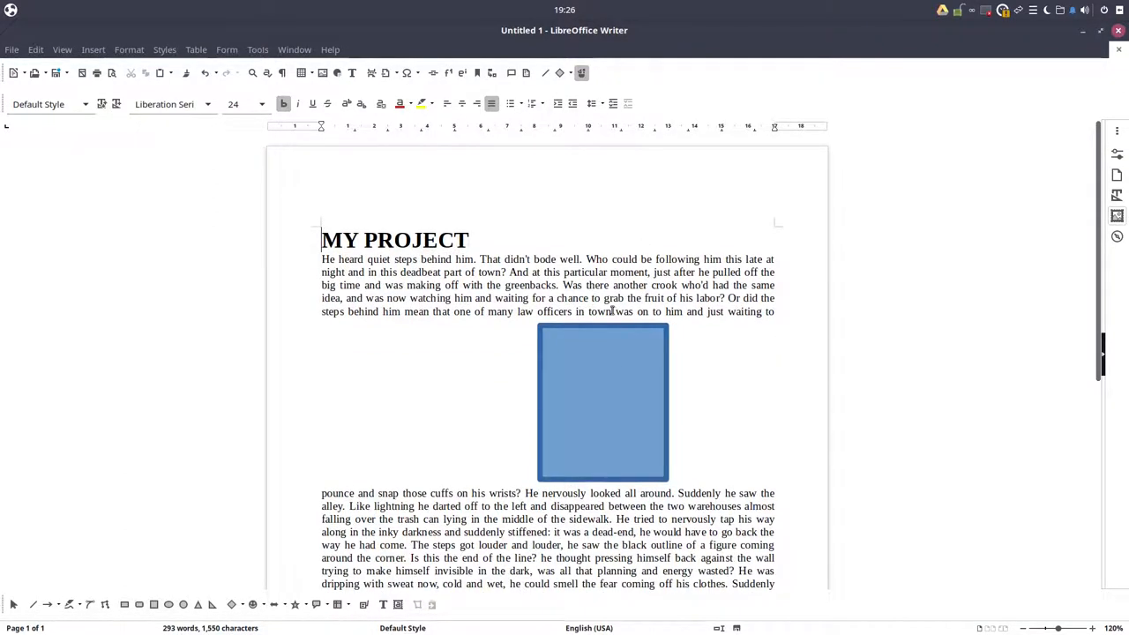
# Step: Change the rectangle's anchor to To Page via its context menu
pyautogui.rightClick(604, 403)
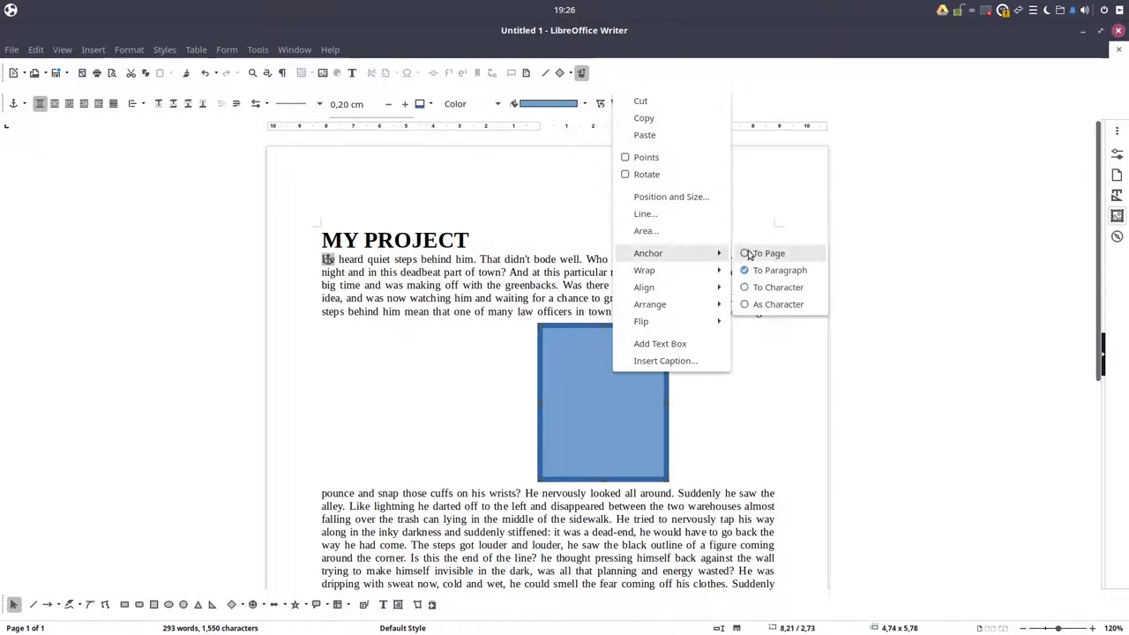
pyautogui.moveTo(759, 257)
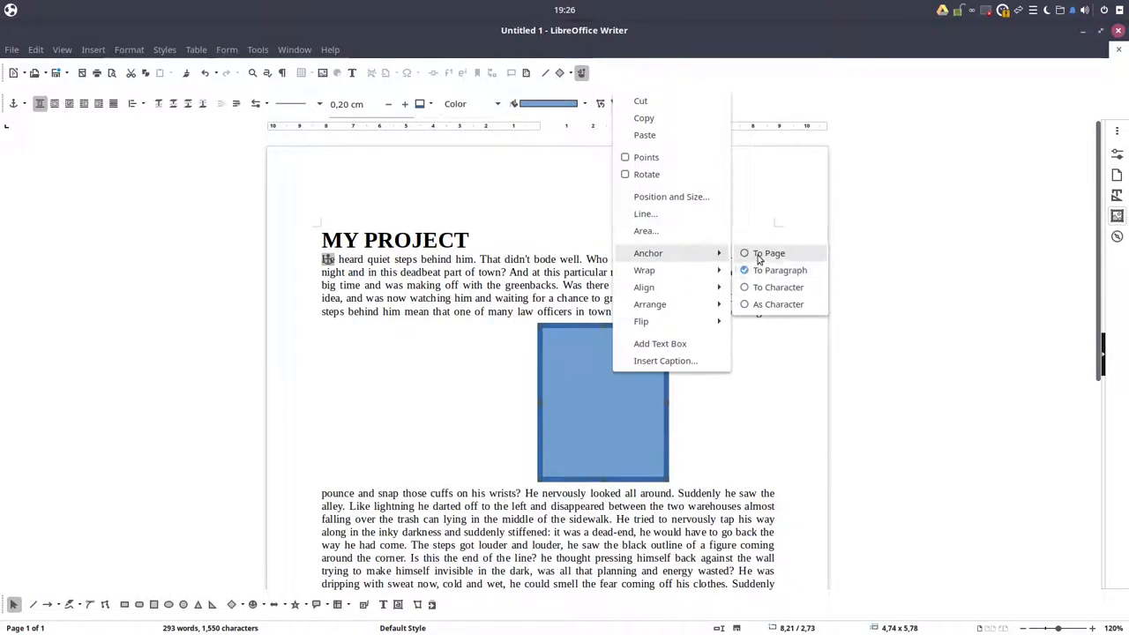
pyautogui.click(769, 254)
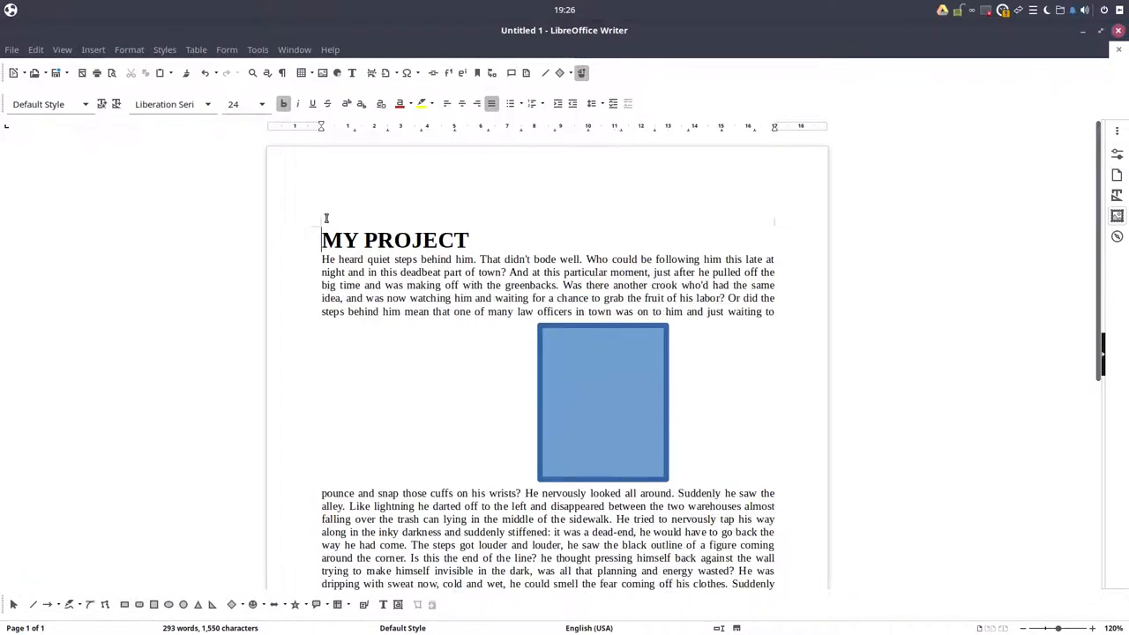
pyautogui.rightClick(604, 402)
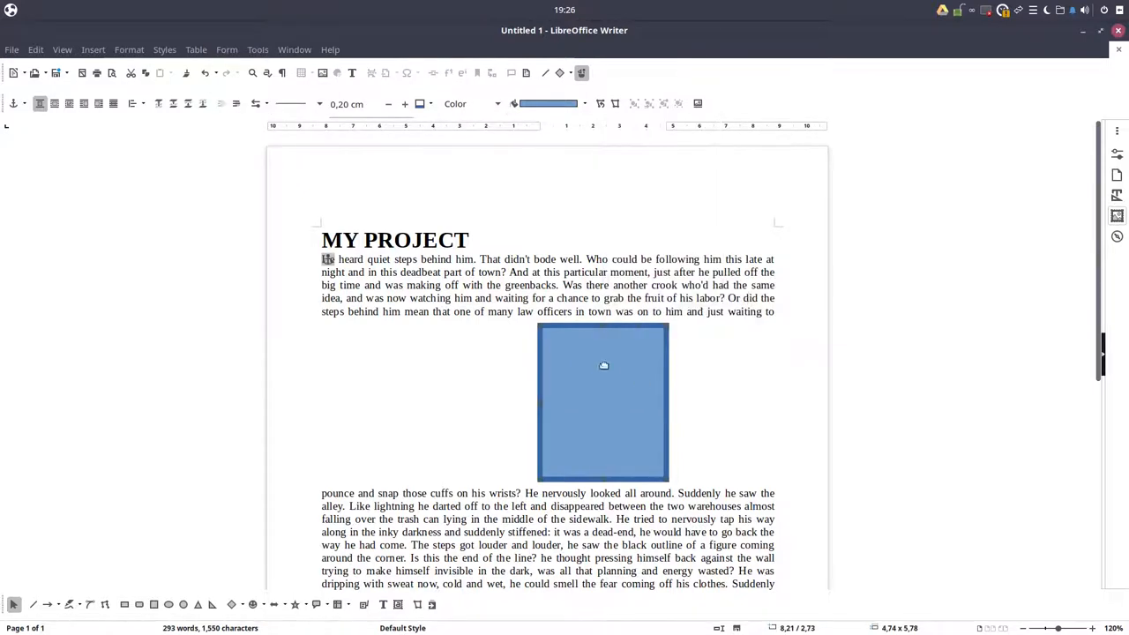
# Step: Set the rectangle's wrap to Before so text flows only down its left side
pyautogui.rightClick(604, 365)
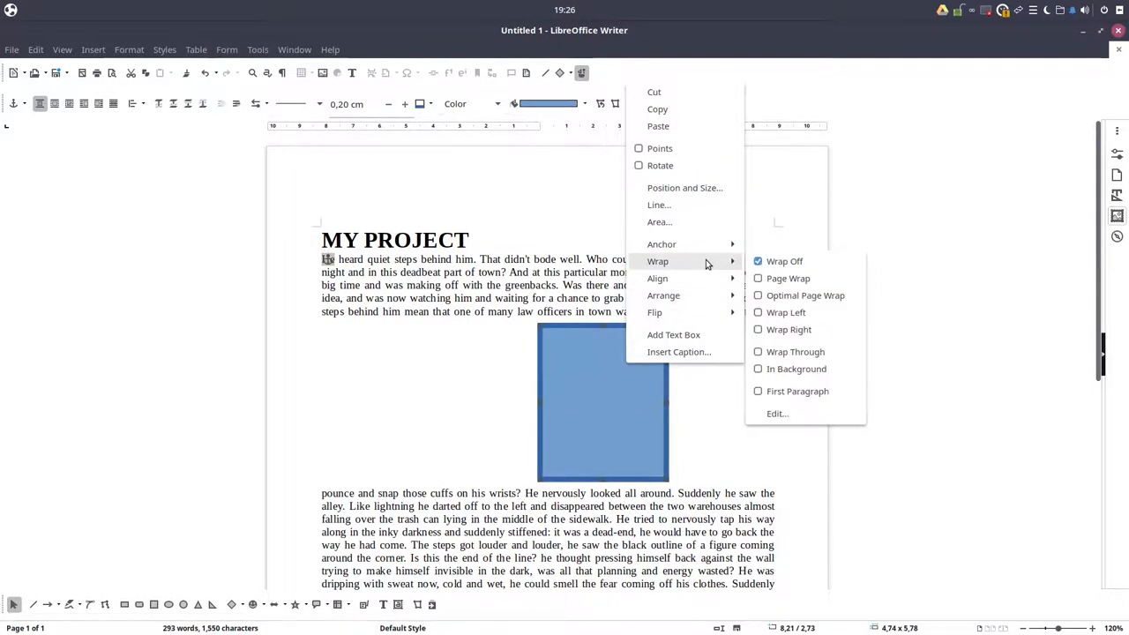
pyautogui.click(777, 412)
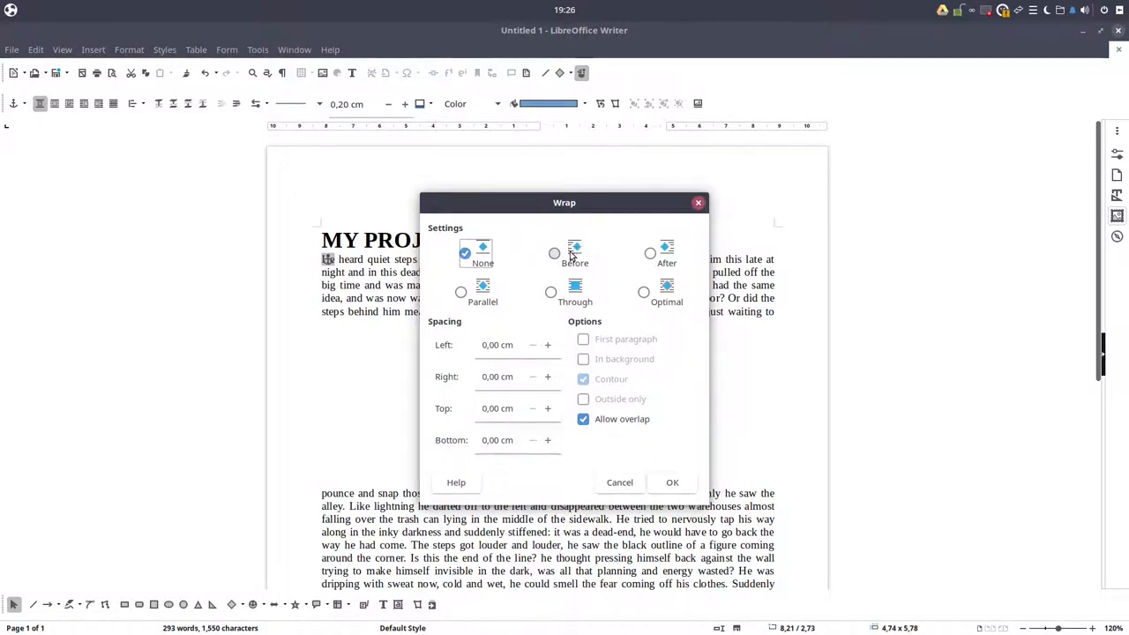
pyautogui.click(554, 255)
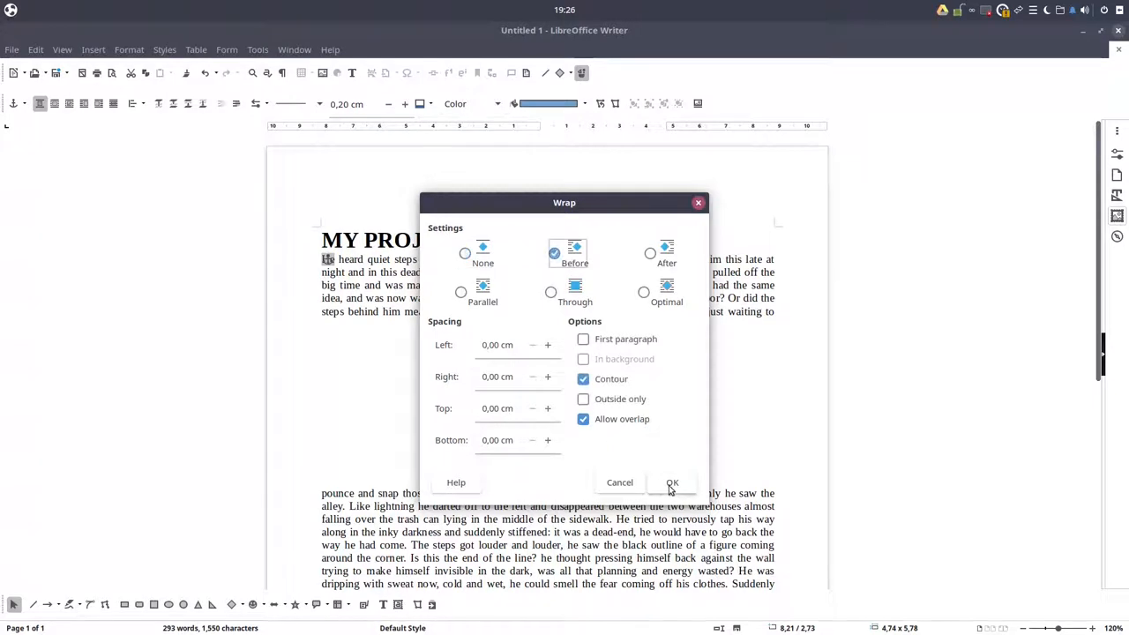
pyautogui.click(672, 484)
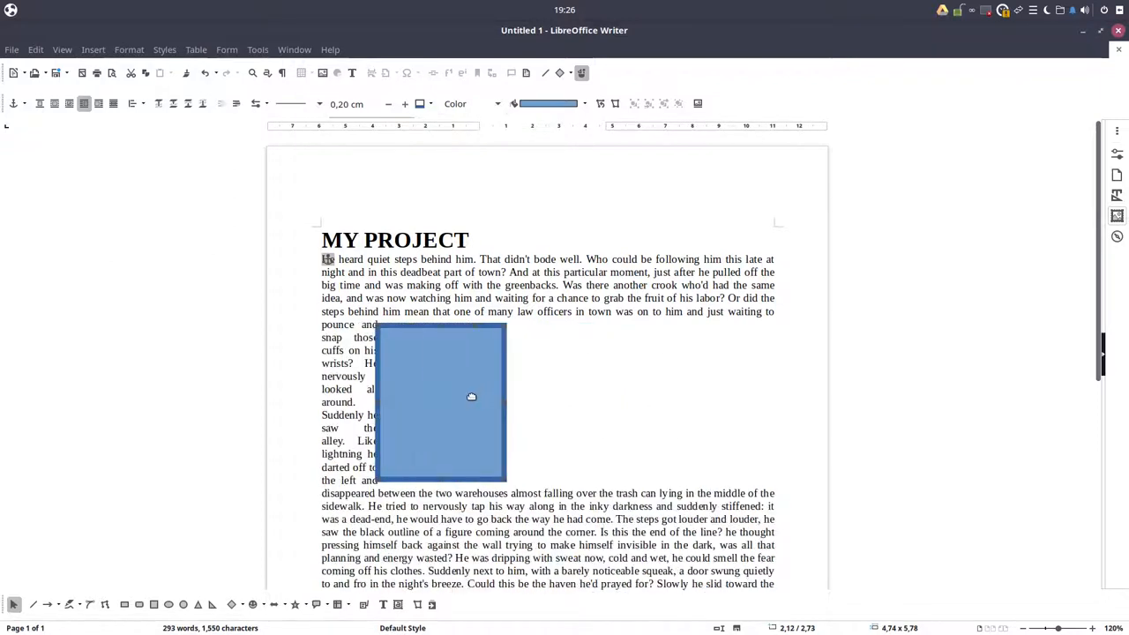
# Step: Give the rectangle 1.00 cm spacing all round, trying Parallel then Before wrapping
pyautogui.rightClick(471, 395)
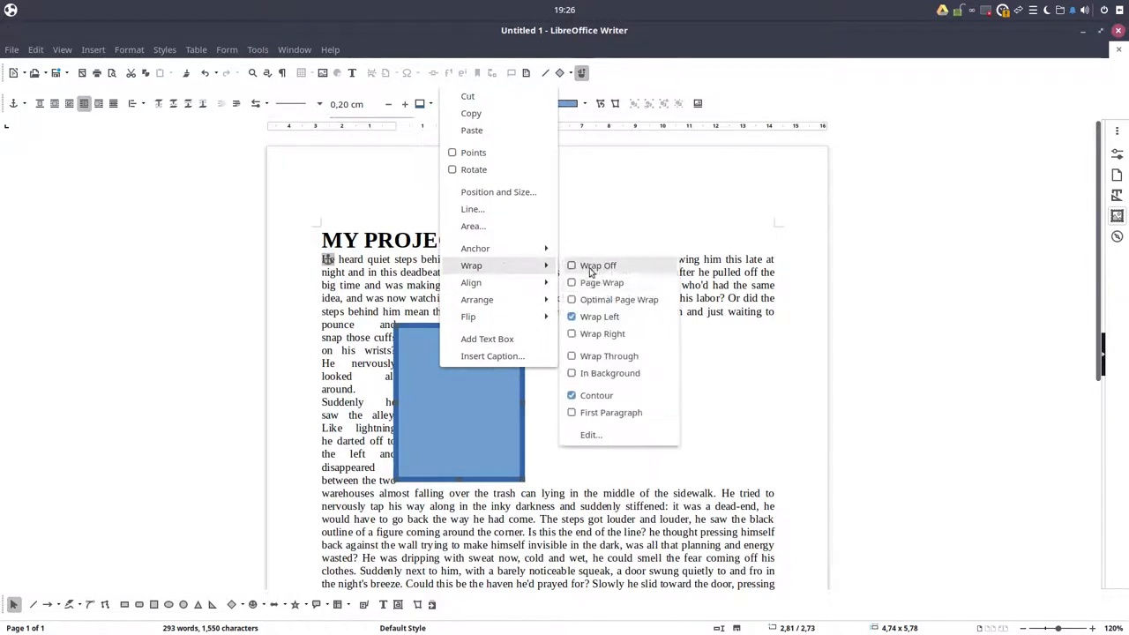
pyautogui.click(589, 434)
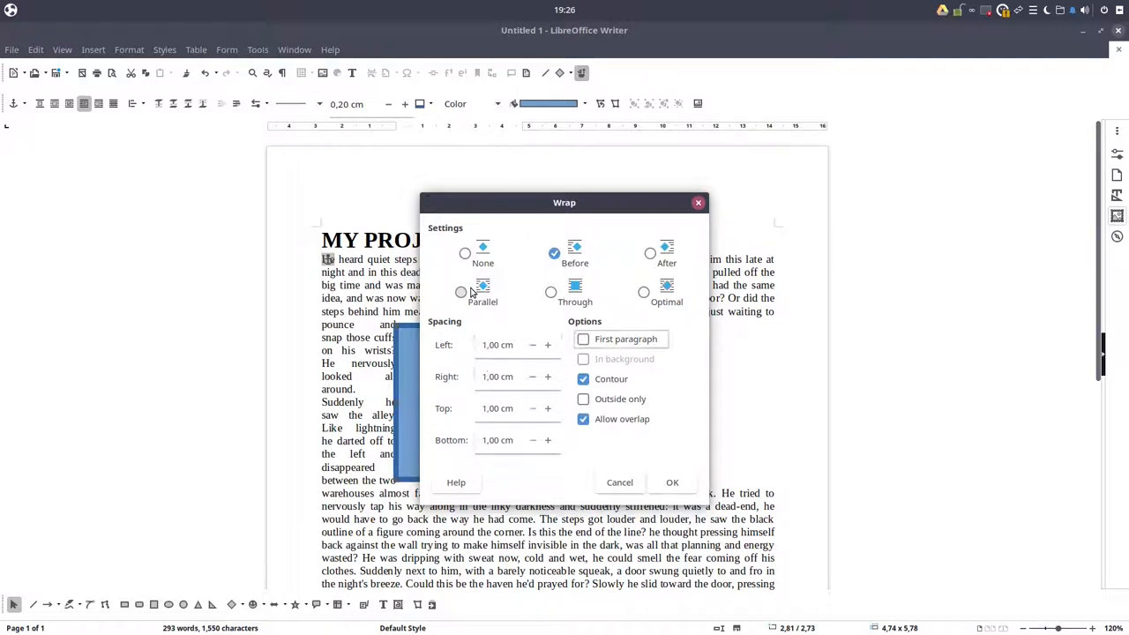
pyautogui.click(673, 484)
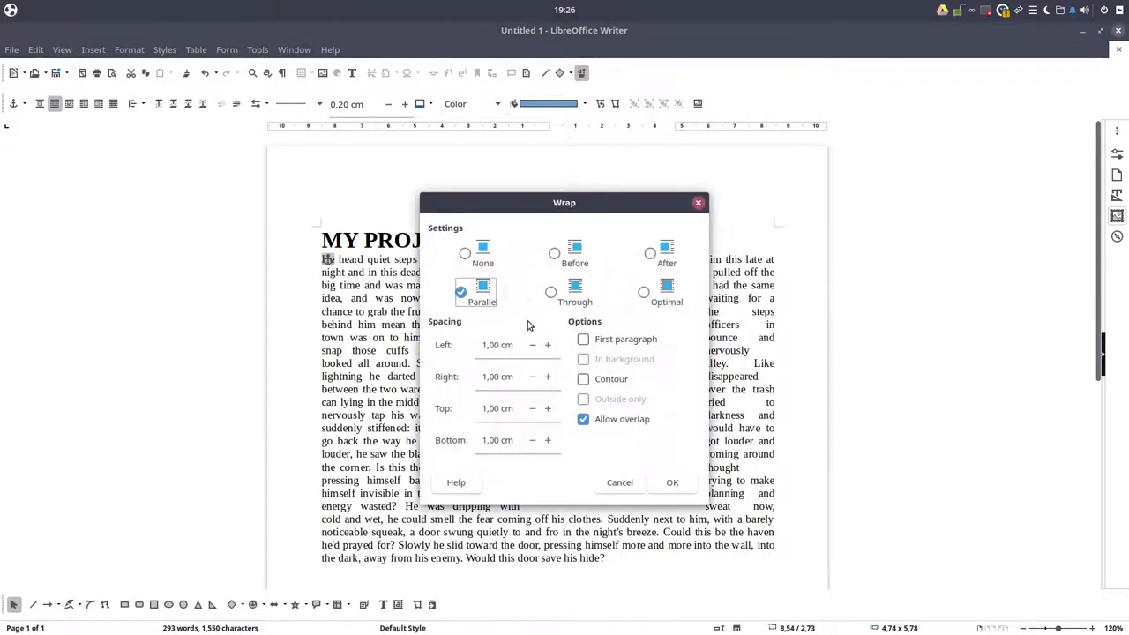
pyautogui.click(554, 254)
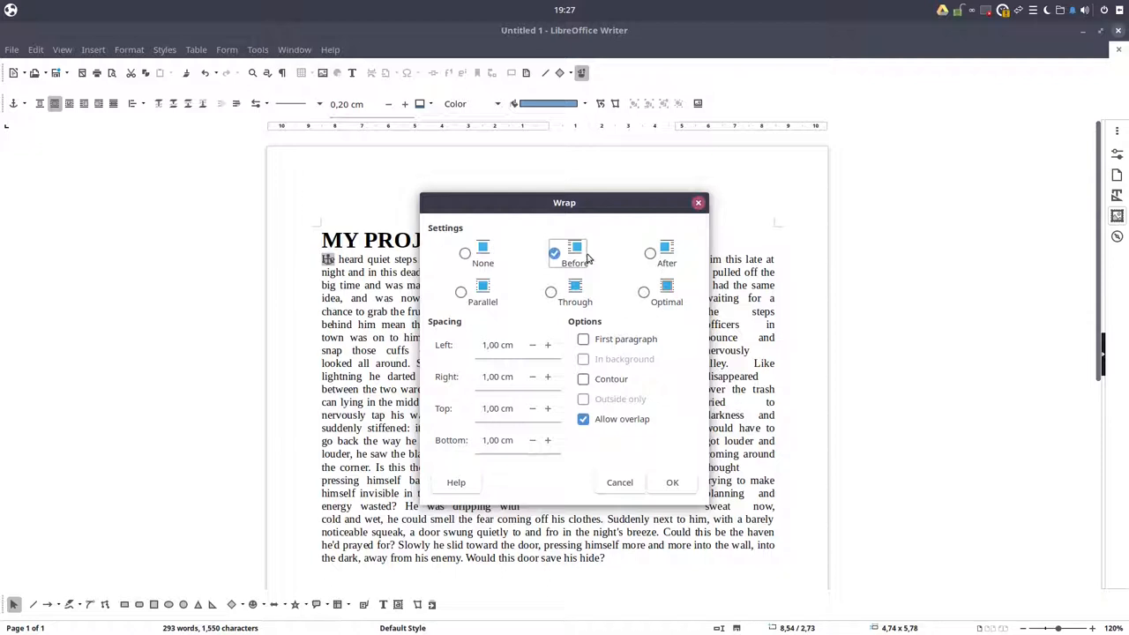
pyautogui.click(673, 484)
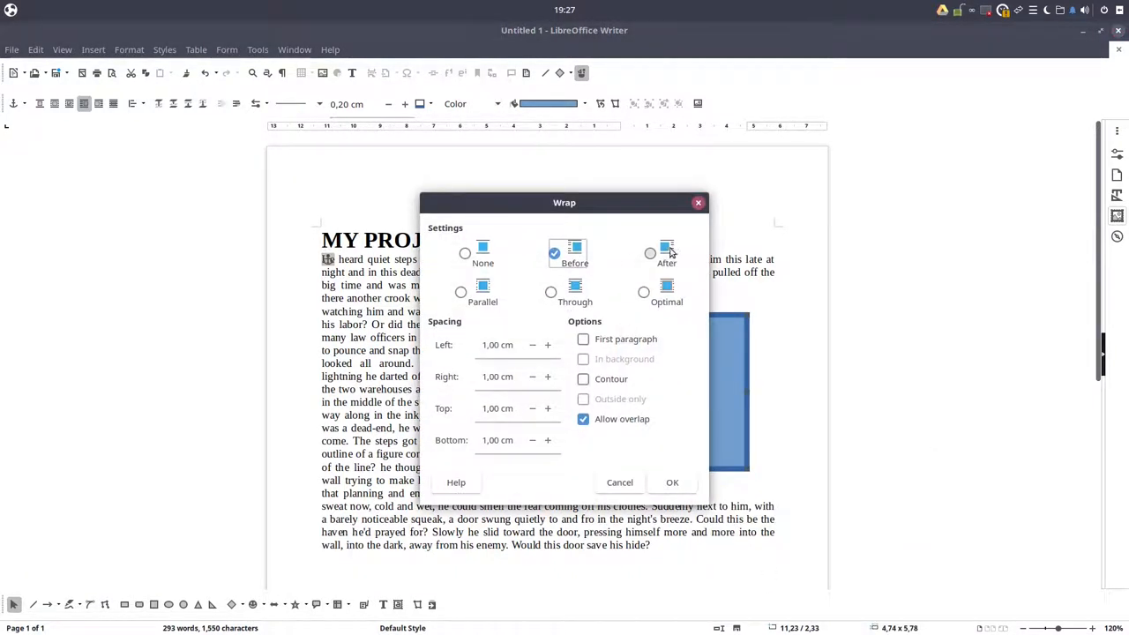
# Step: Apply the wrap setting and push the rectangle against the left edge of the text
pyautogui.click(672, 484)
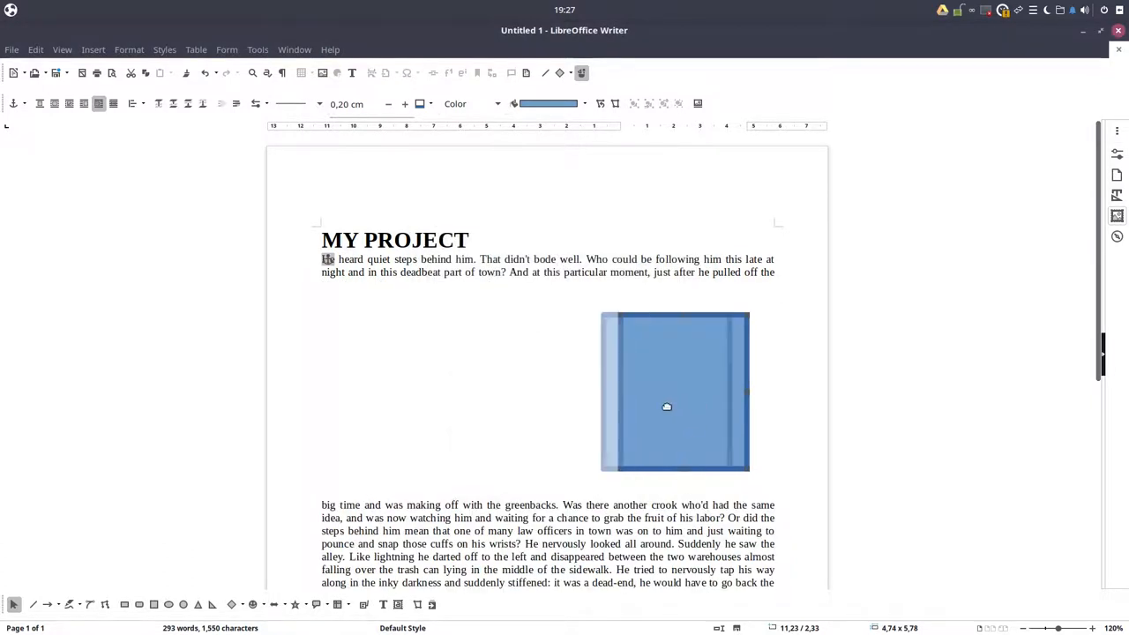
pyautogui.moveTo(667, 405); pyautogui.dragTo(568, 404)
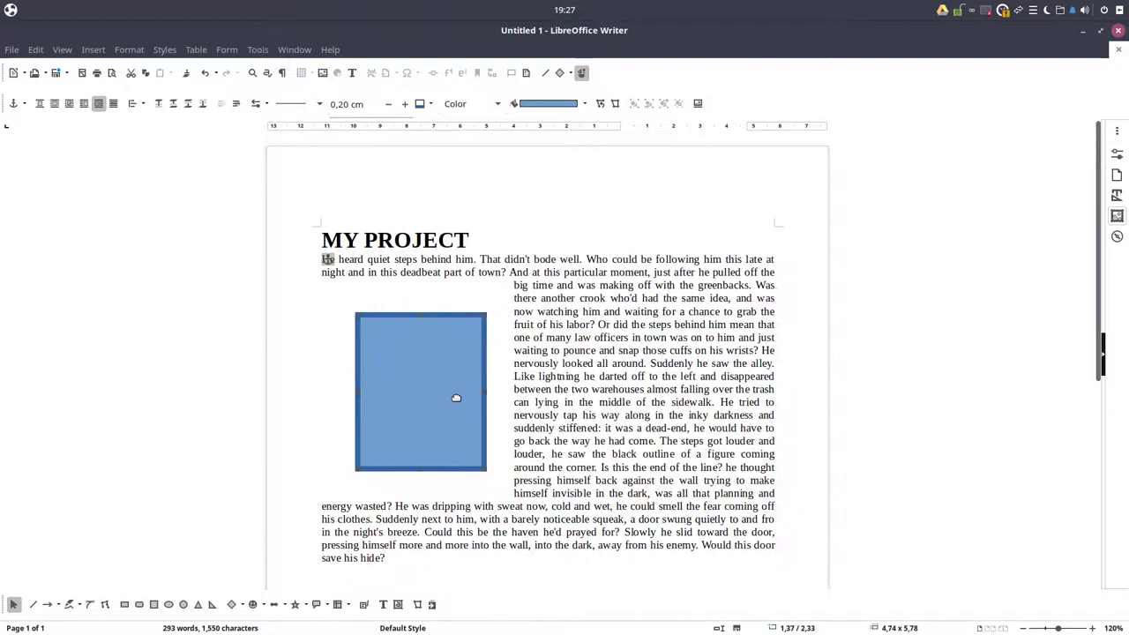
pyautogui.moveTo(455, 397); pyautogui.dragTo(378, 392)
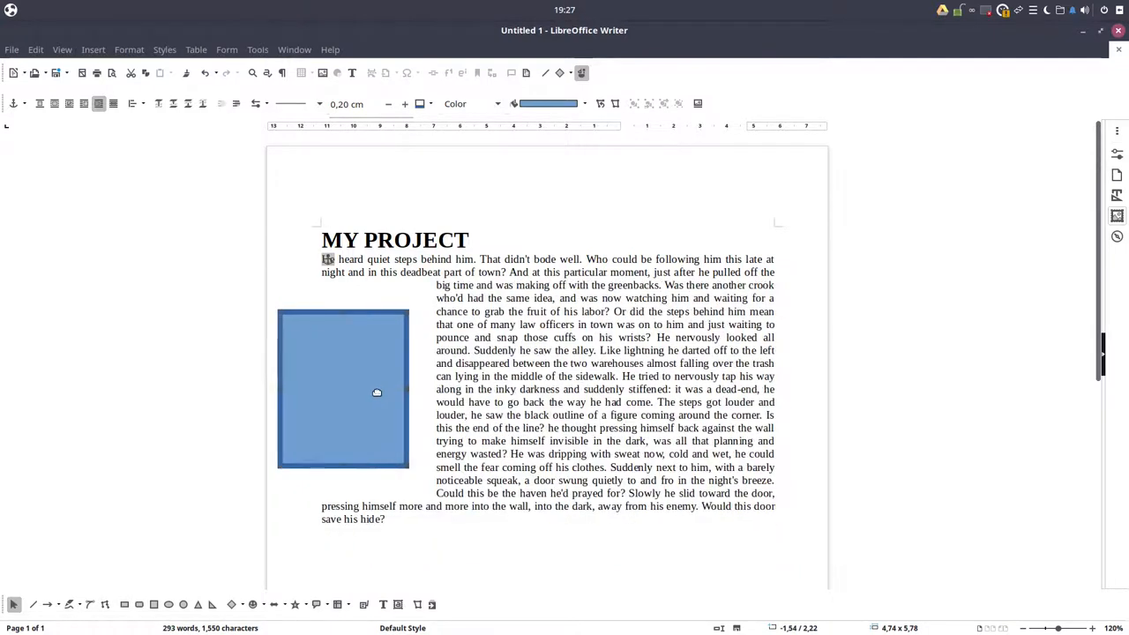
# Step: Set the rectangle's wrap to Parallel so text flows down both sides of it
pyautogui.rightClick(377, 391)
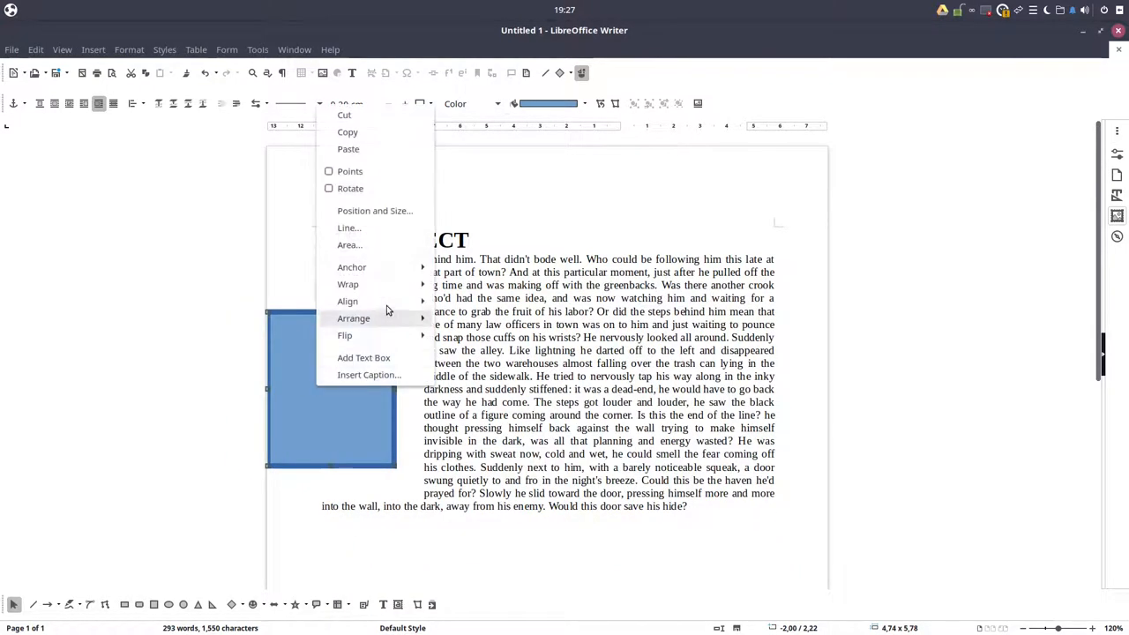
pyautogui.moveTo(347, 284)
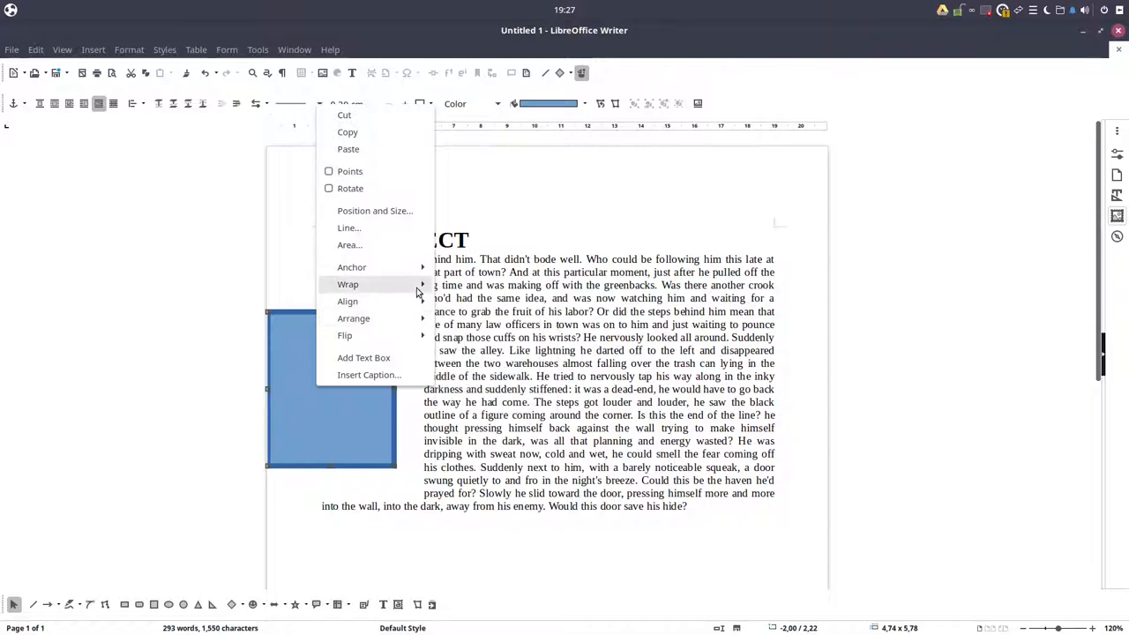
pyautogui.click(348, 284)
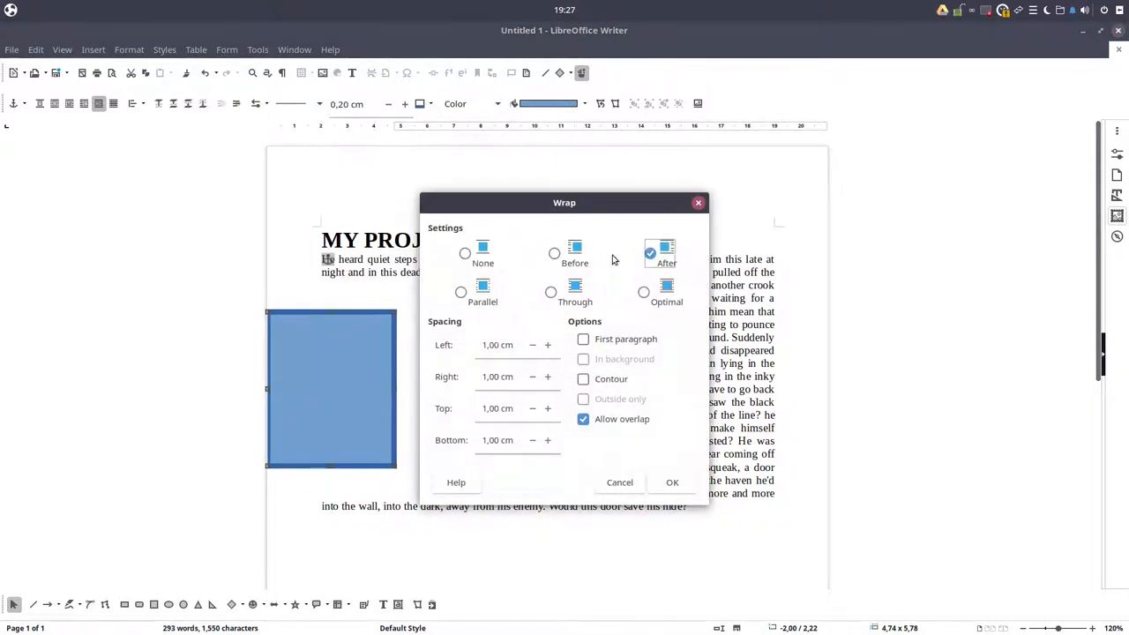
pyautogui.click(461, 293)
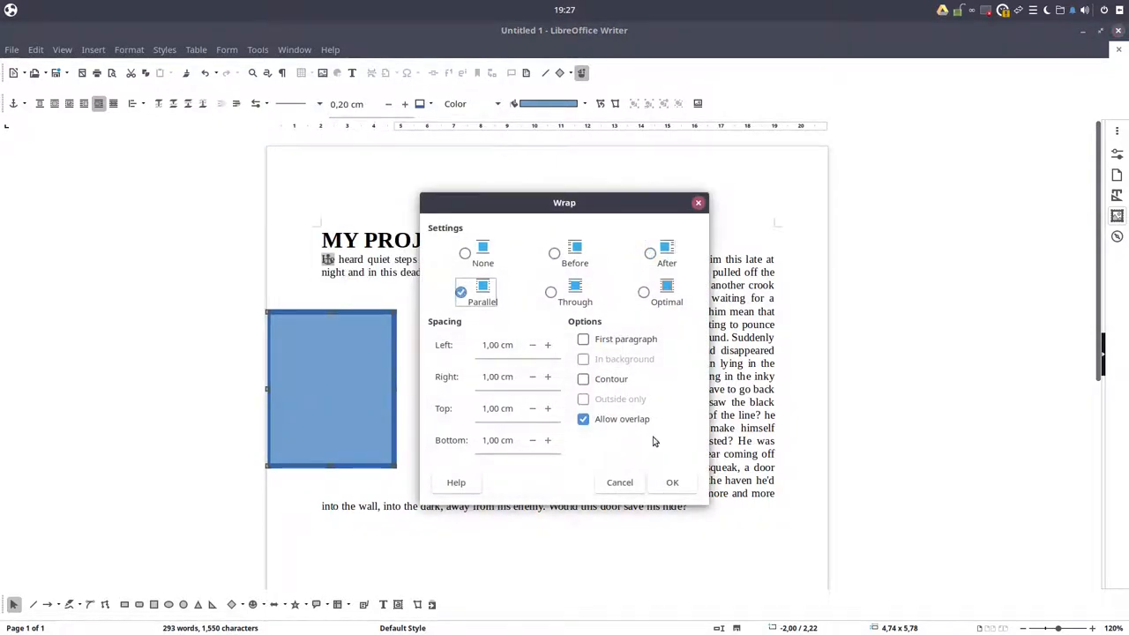
pyautogui.click(672, 483)
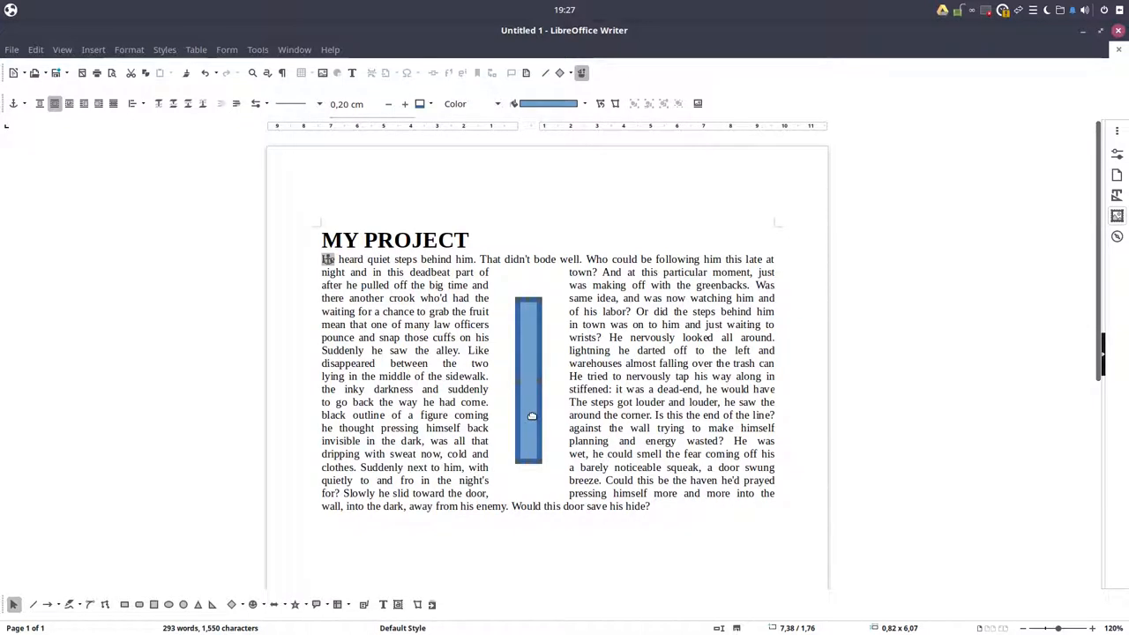
# Step: Check the rectangle's context menu and dismiss the reminder notification
pyautogui.rightClick(529, 415)
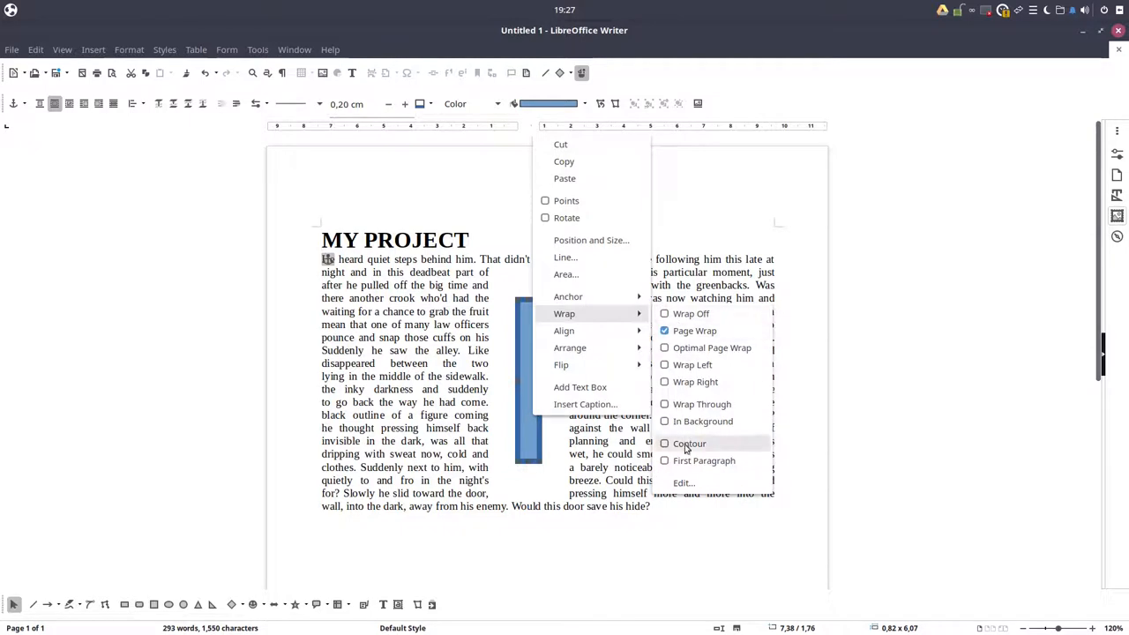
pyautogui.click(685, 484)
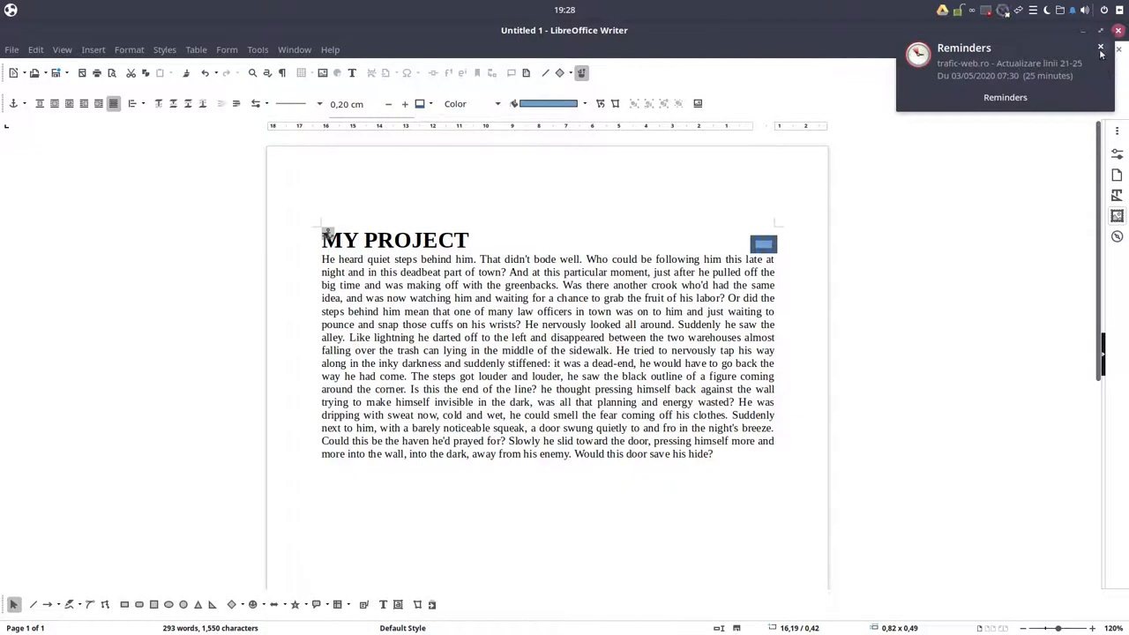
pyautogui.click(1099, 48)
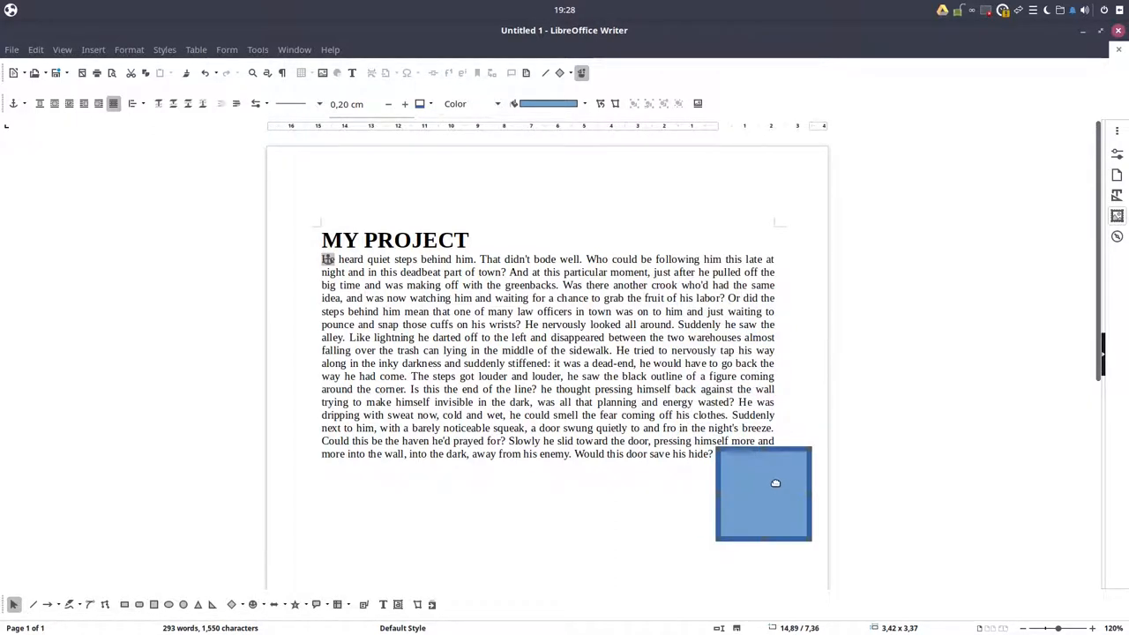
pyautogui.moveTo(746, 473)
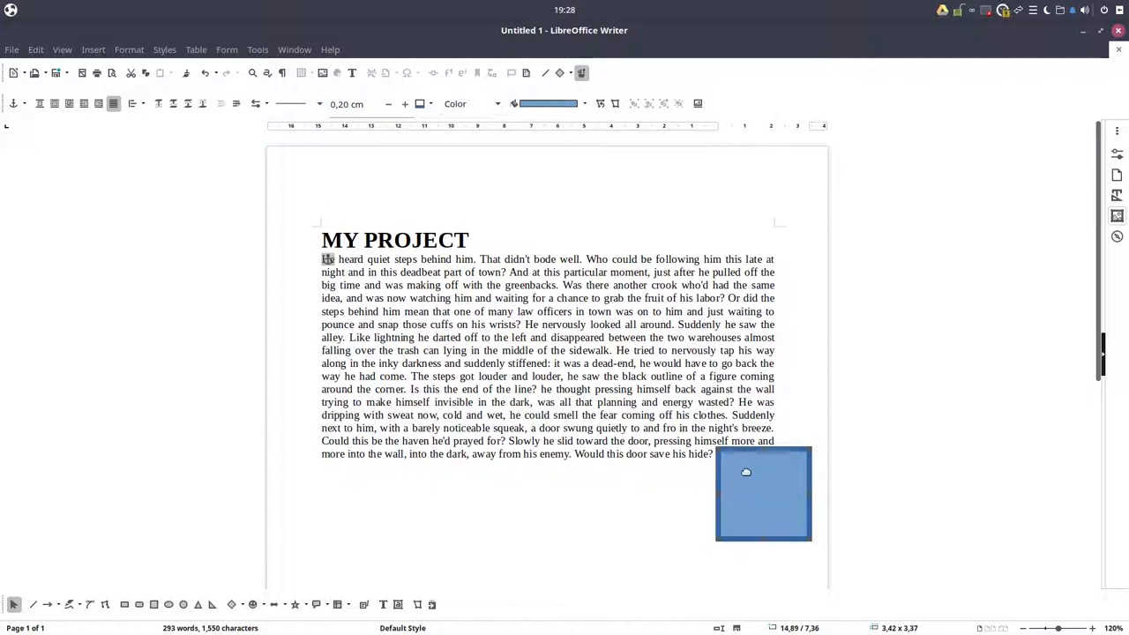
pyautogui.moveTo(704, 461)
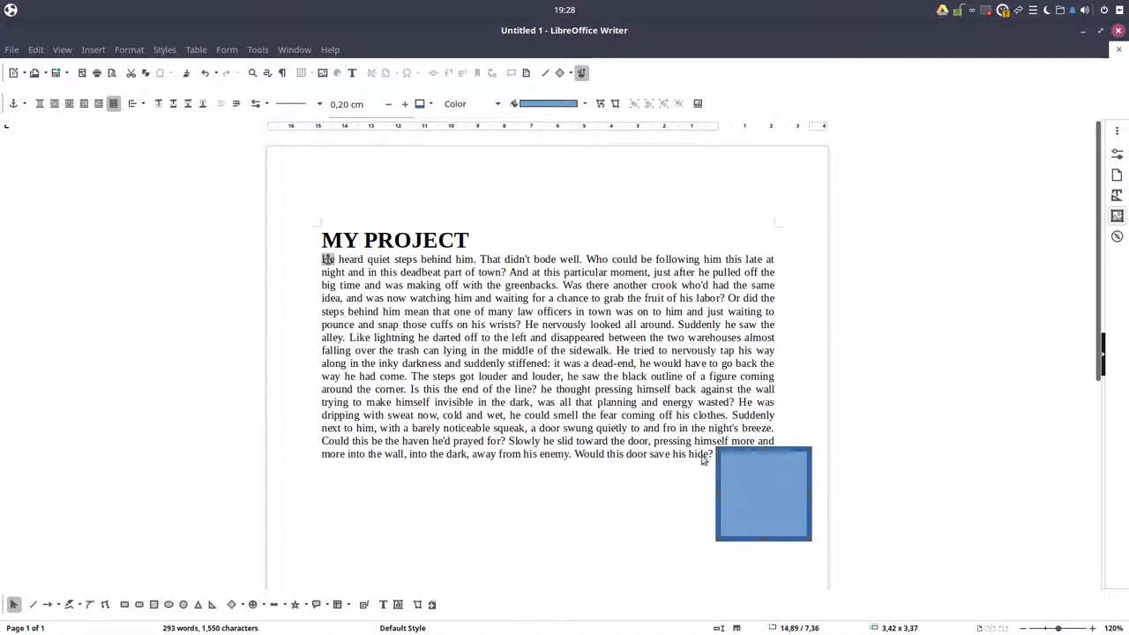
# Step: Apply Optimal Page Wrap to the rectangle and move it to the left edge of the text
pyautogui.rightClick(762, 494)
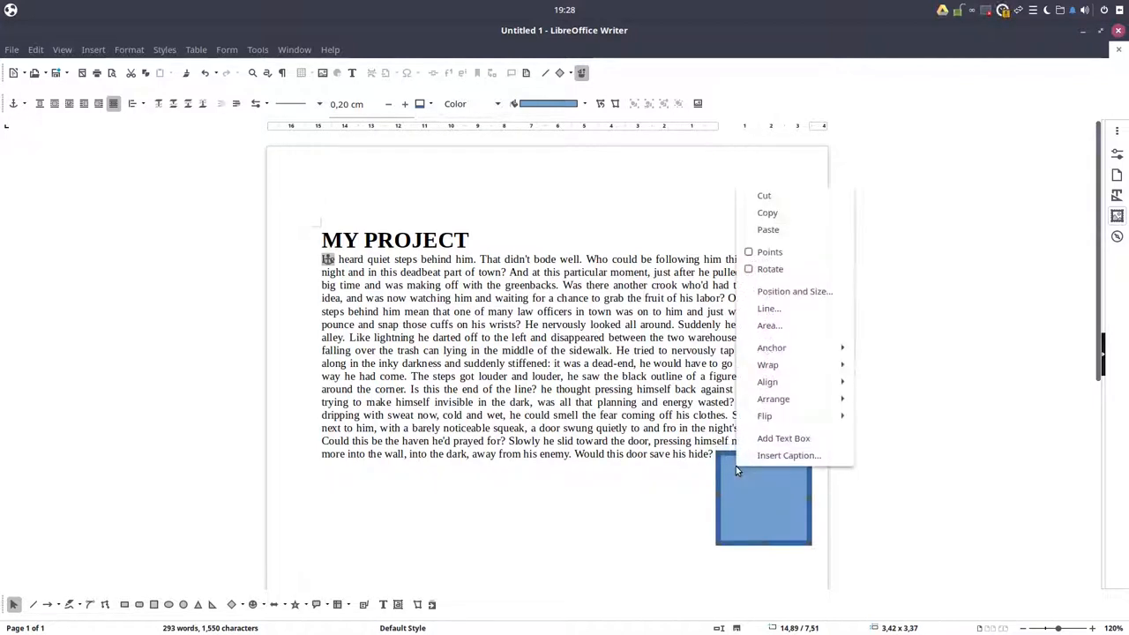
pyautogui.moveTo(767, 364)
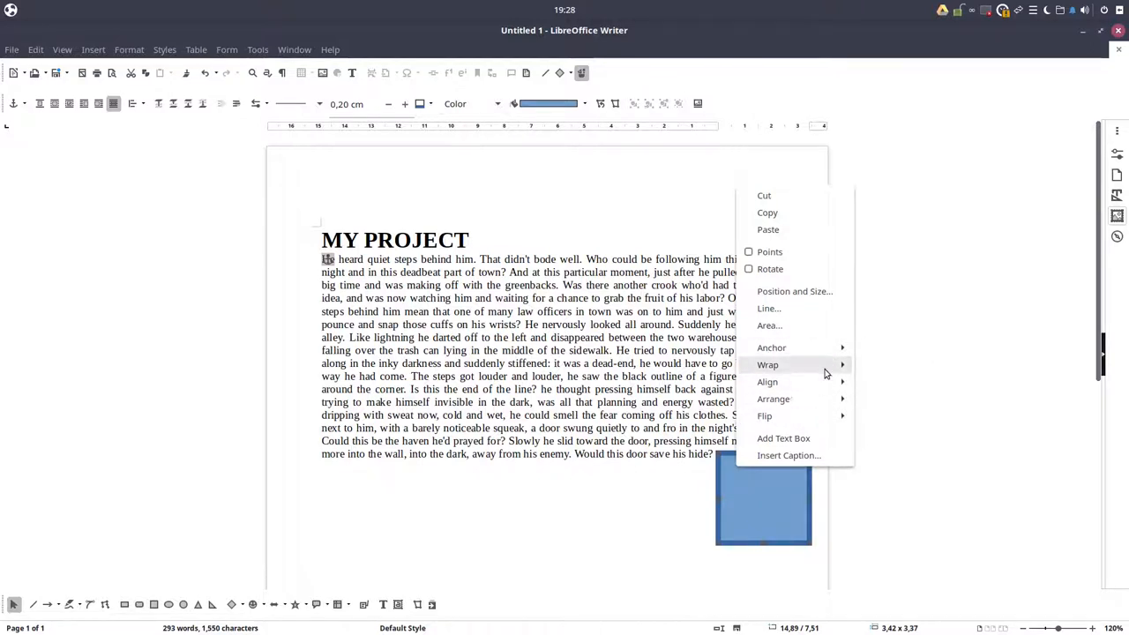
pyautogui.click(768, 364)
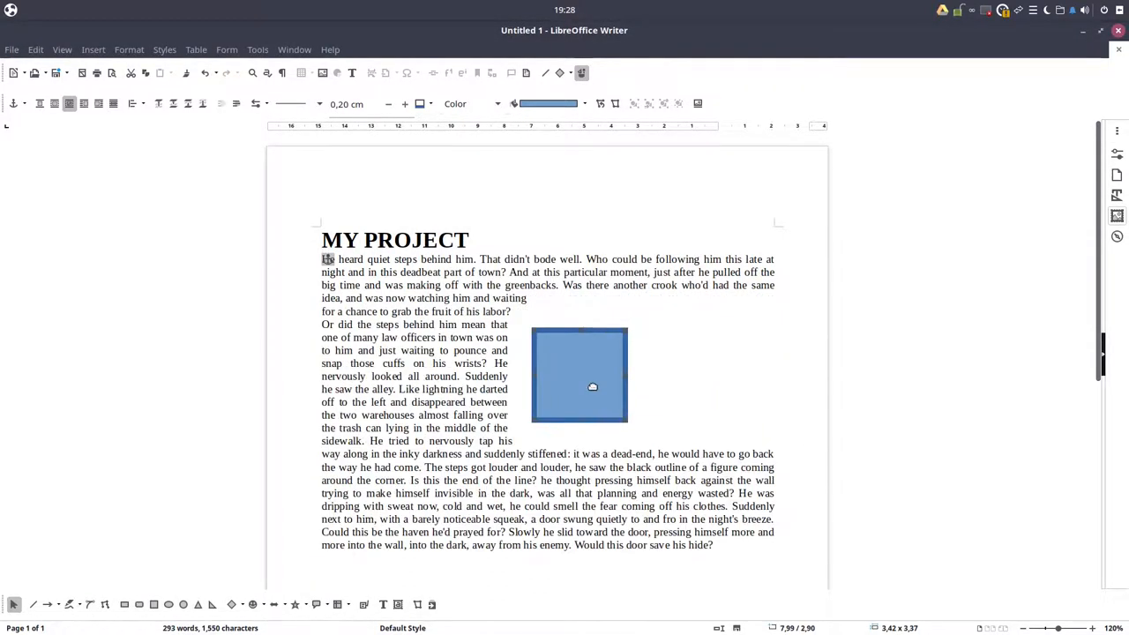
pyautogui.moveTo(579, 374); pyautogui.dragTo(501, 374)
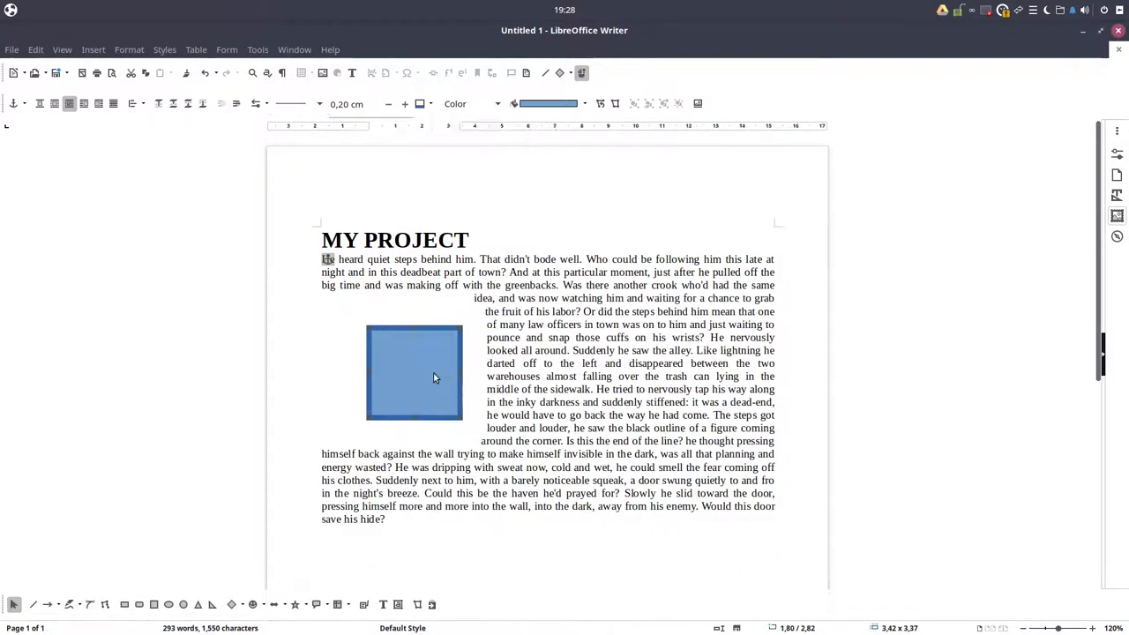
pyautogui.rightClick(434, 378)
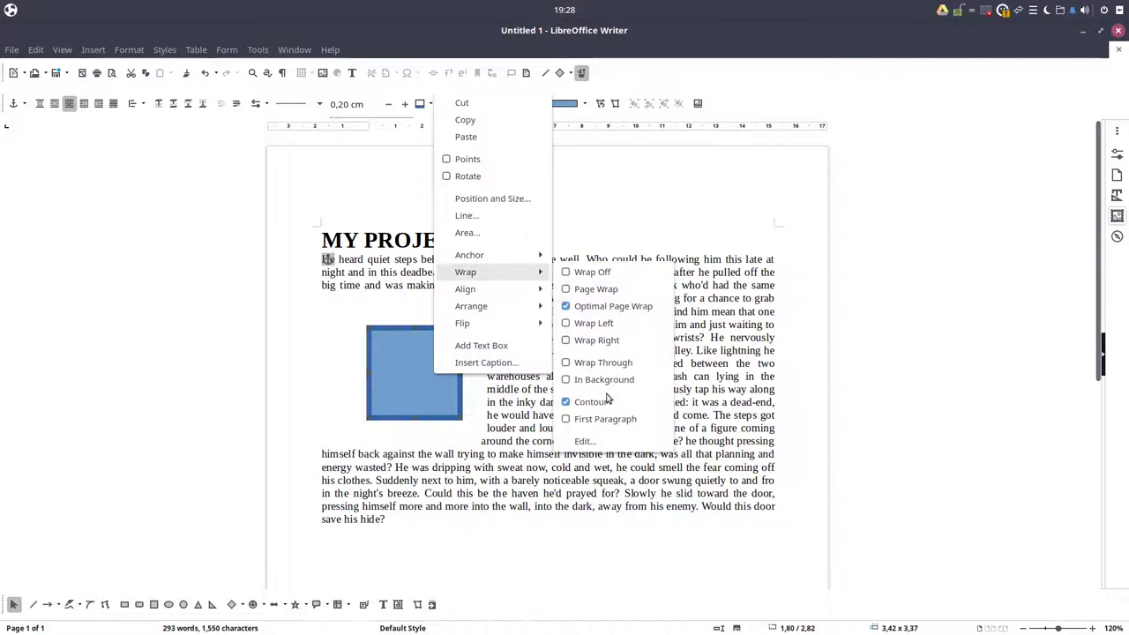
# Step: Tick First paragraph in the wrap settings so the second paragraph starts below the rectangle
pyautogui.click(584, 442)
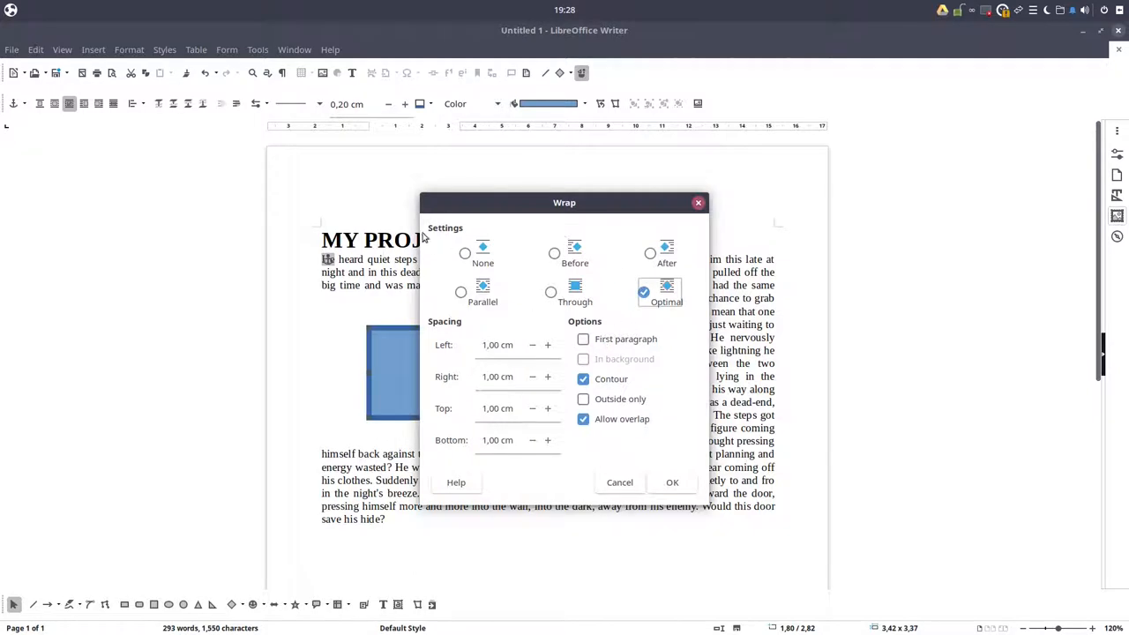
pyautogui.click(582, 339)
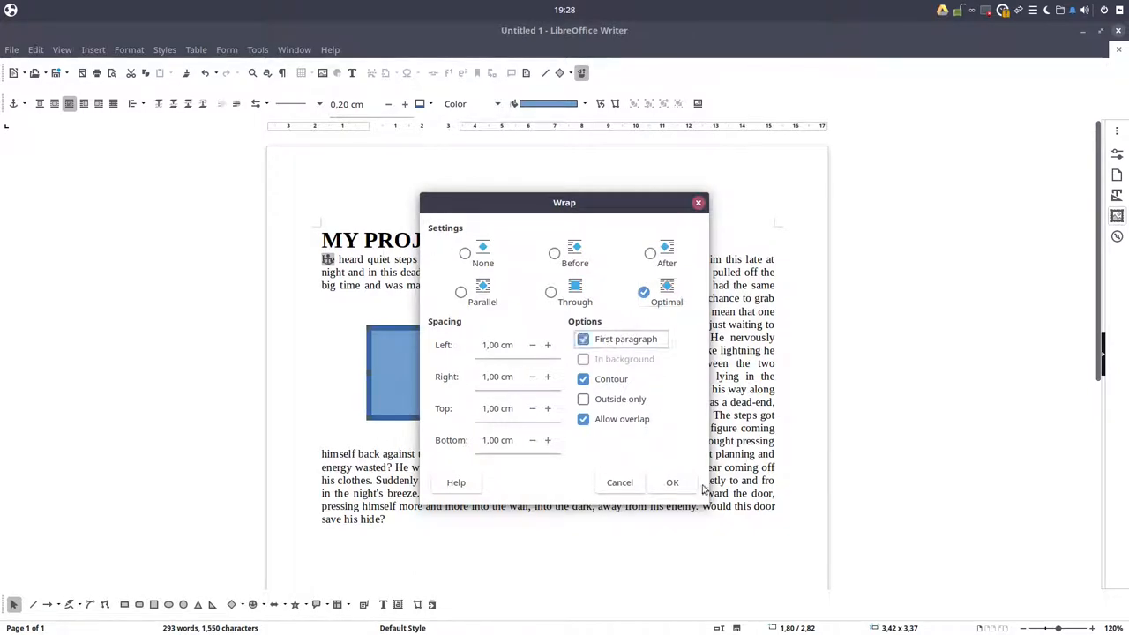
pyautogui.click(672, 483)
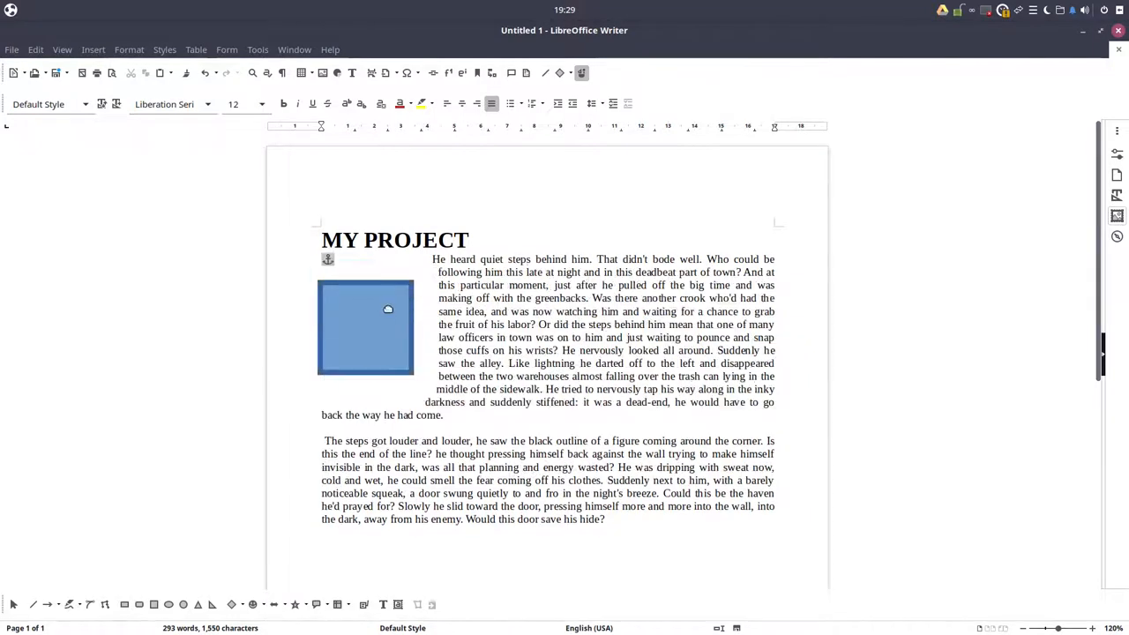
pyautogui.click(365, 326)
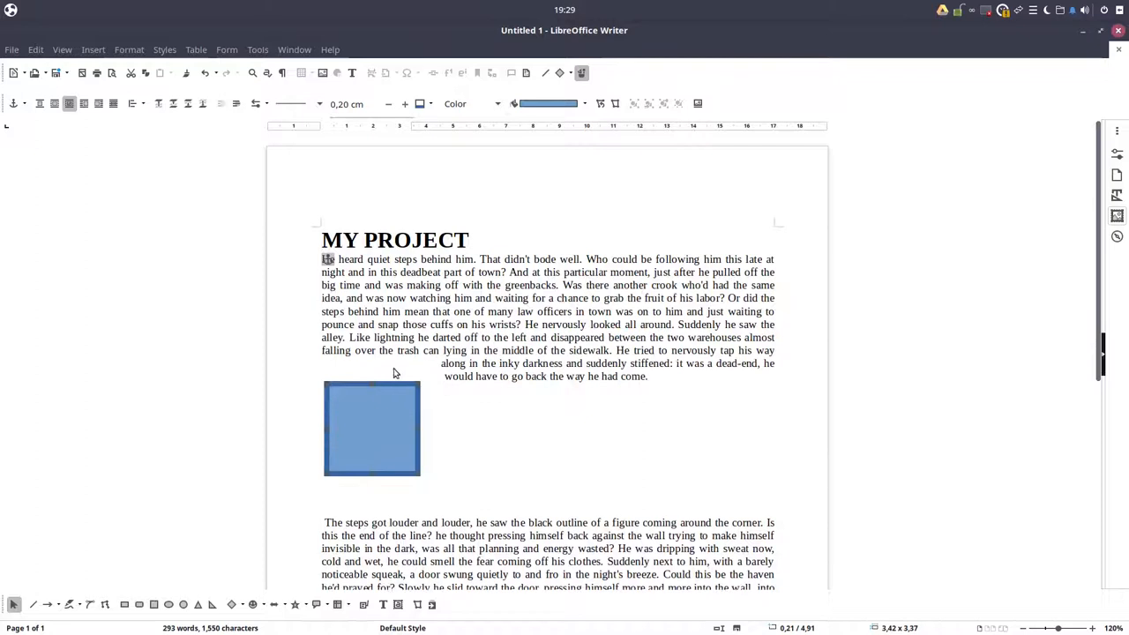
pyautogui.scroll(-3)
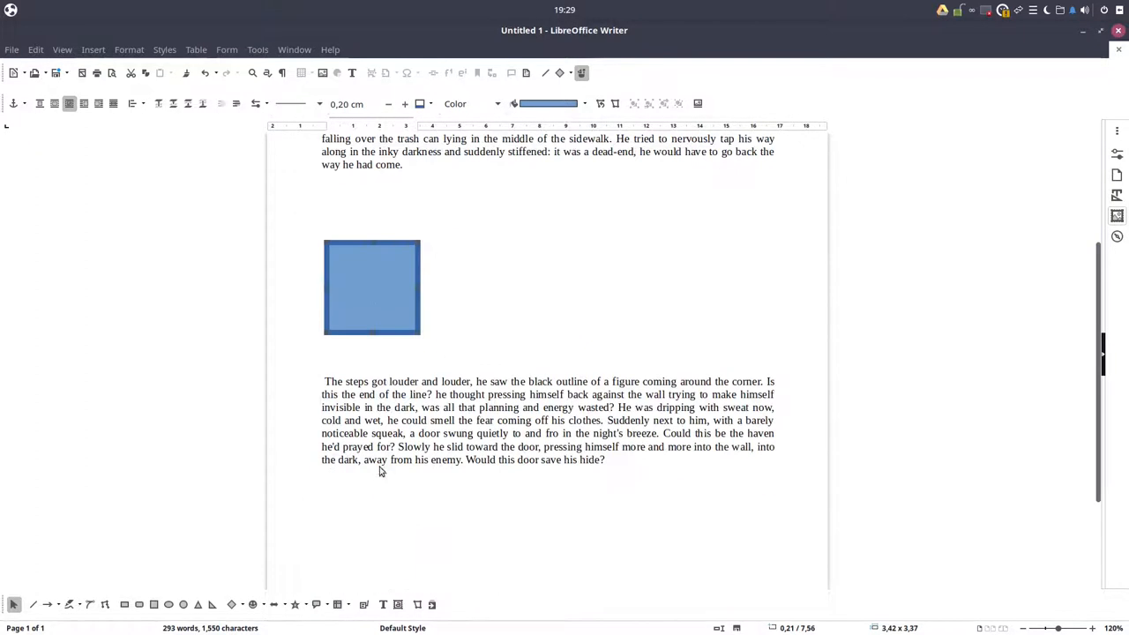
pyautogui.moveTo(371, 288); pyautogui.dragTo(396, 346)
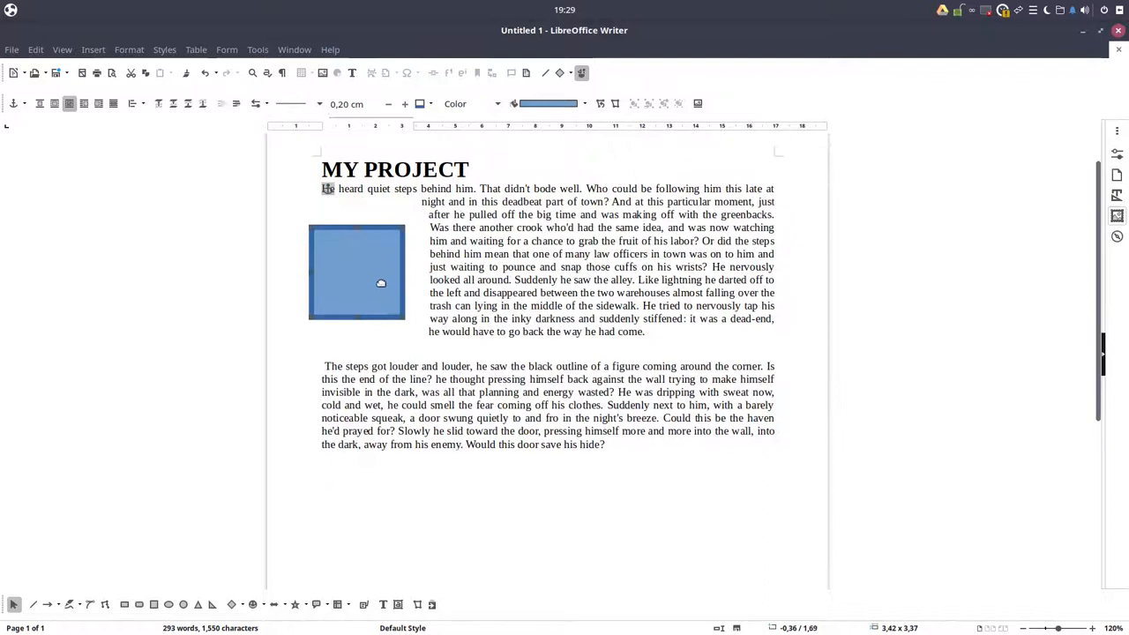
pyautogui.rightClick(381, 282)
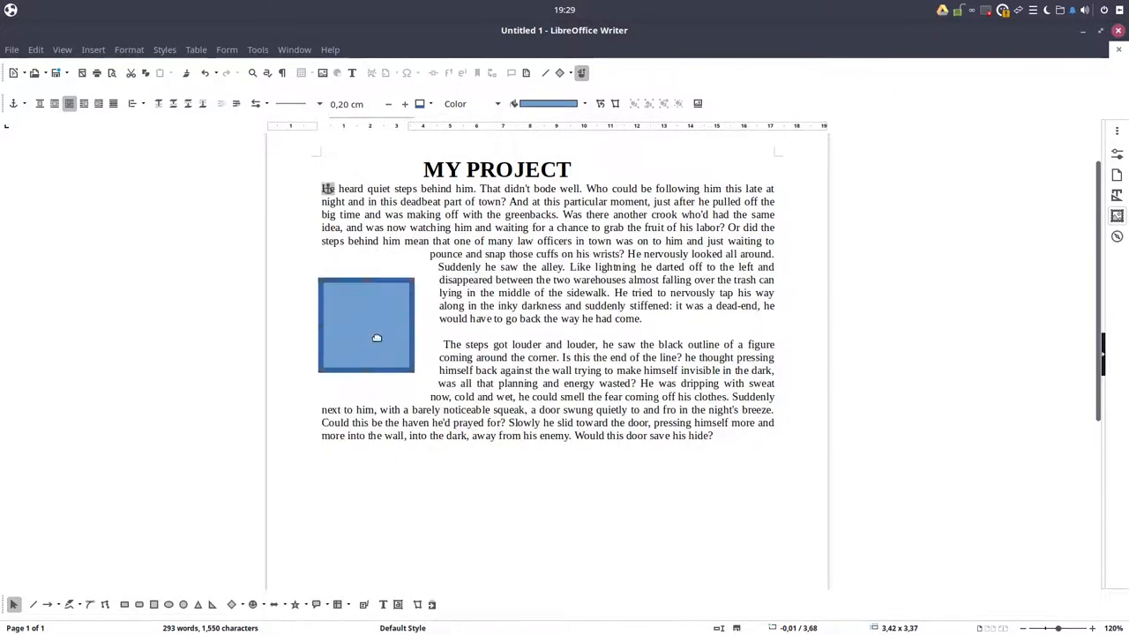
pyautogui.rightClick(378, 339)
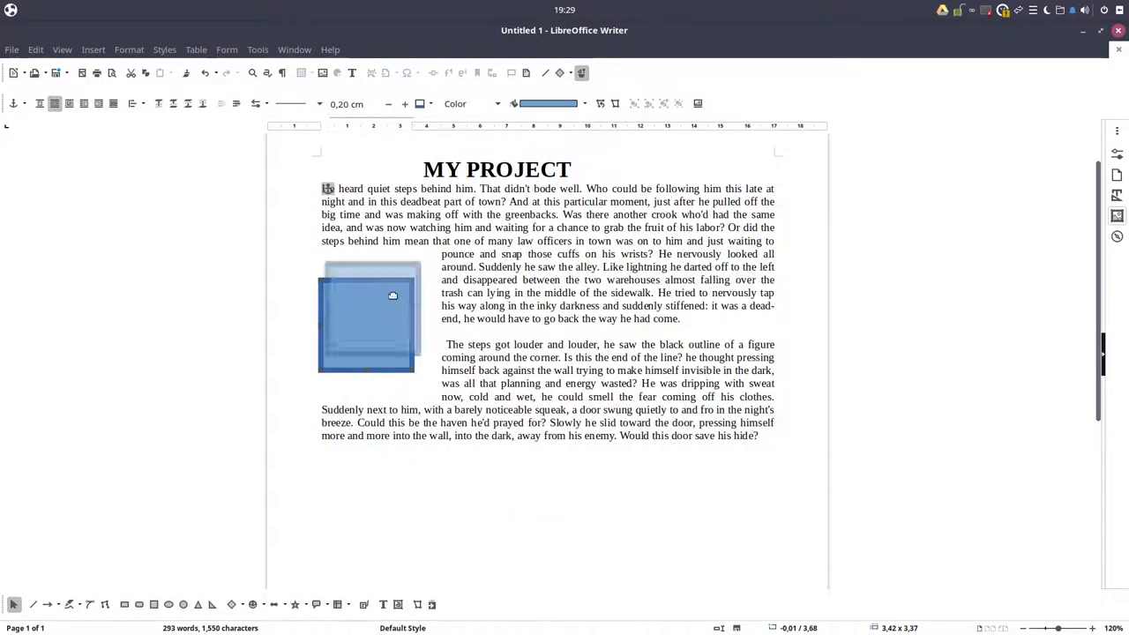
pyautogui.moveTo(392, 296); pyautogui.dragTo(387, 389)
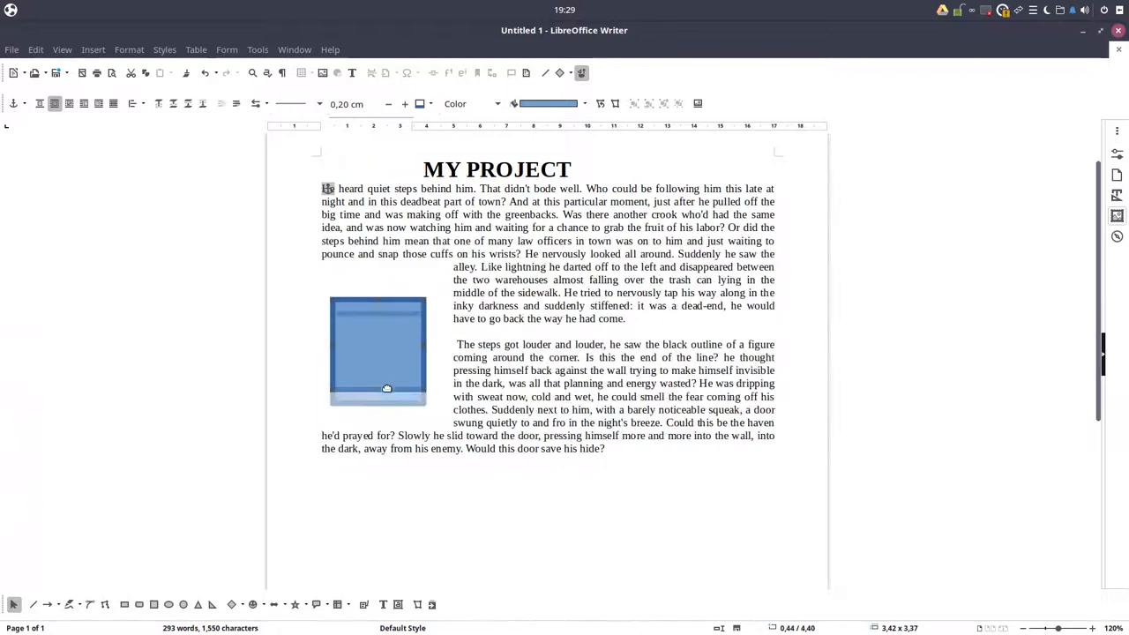
pyautogui.rightClick(388, 388)
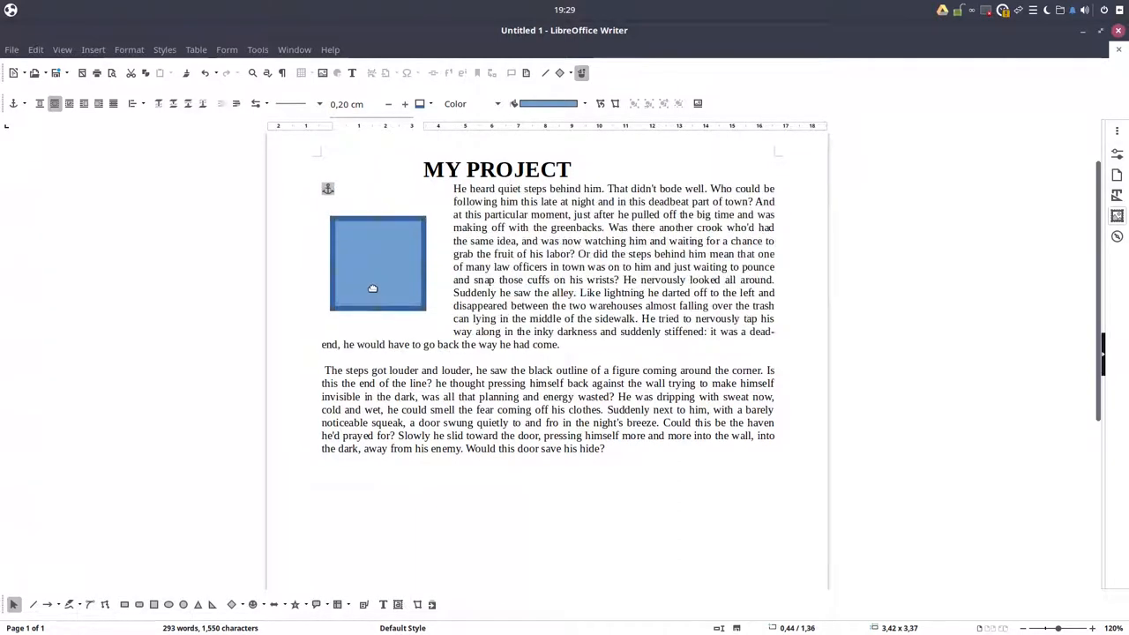
# Step: Set the rectangle to Wrap Off so it sits alone on its own line
pyautogui.rightClick(372, 290)
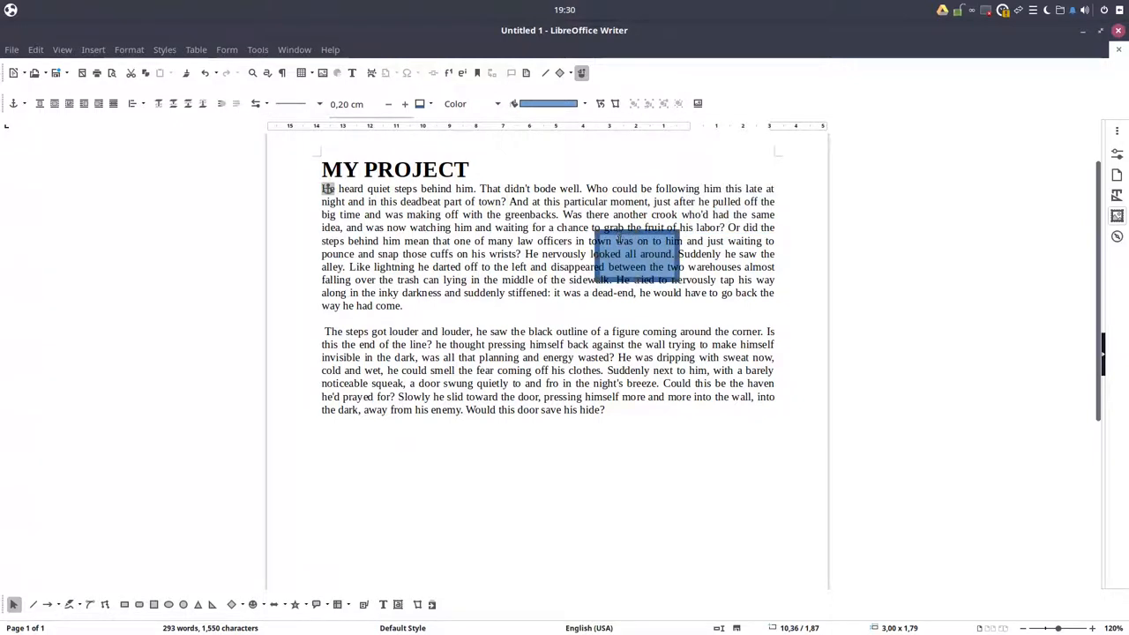
pyautogui.rightClick(621, 238)
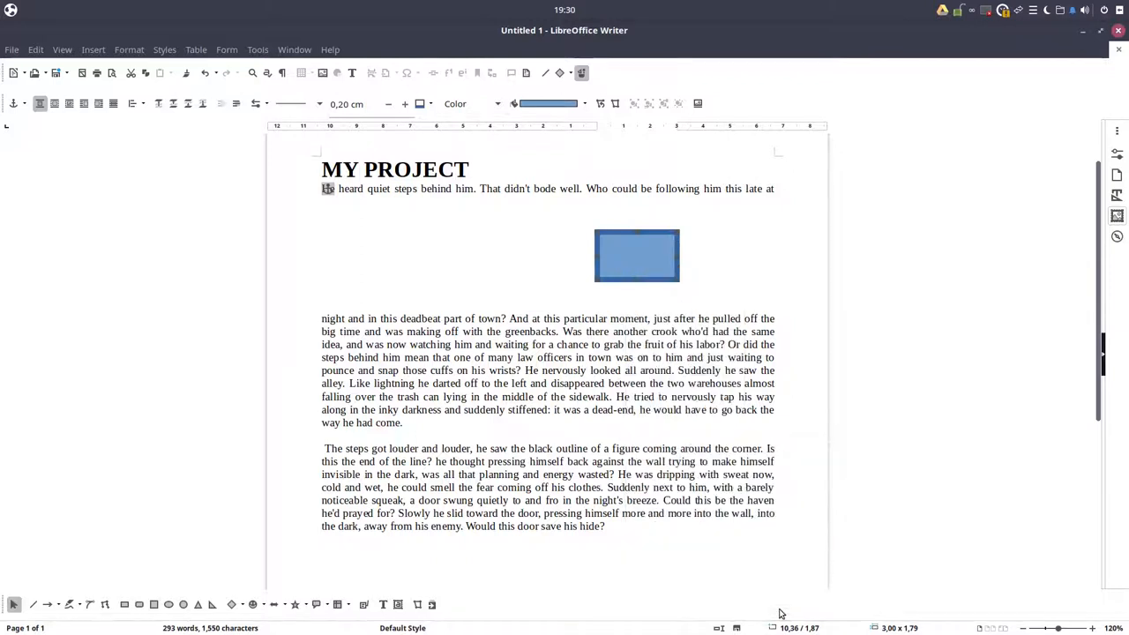
# Step: Apply Wrap Left so text flows down the rectangle's left side, confirming in the wrap settings
pyautogui.rightClick(637, 256)
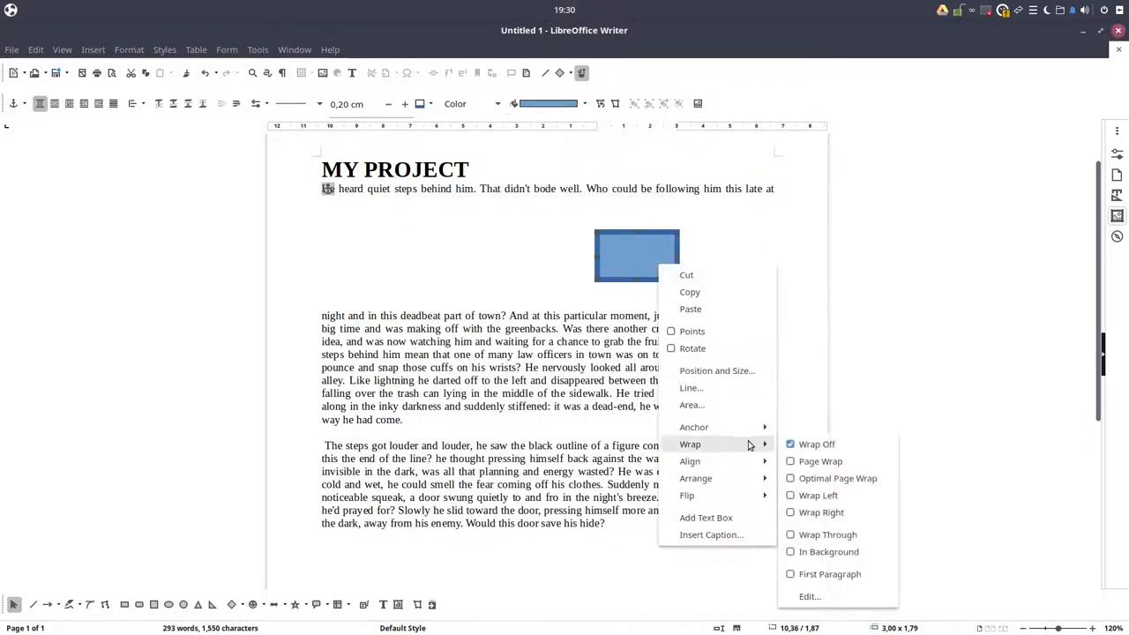
pyautogui.moveTo(829, 534)
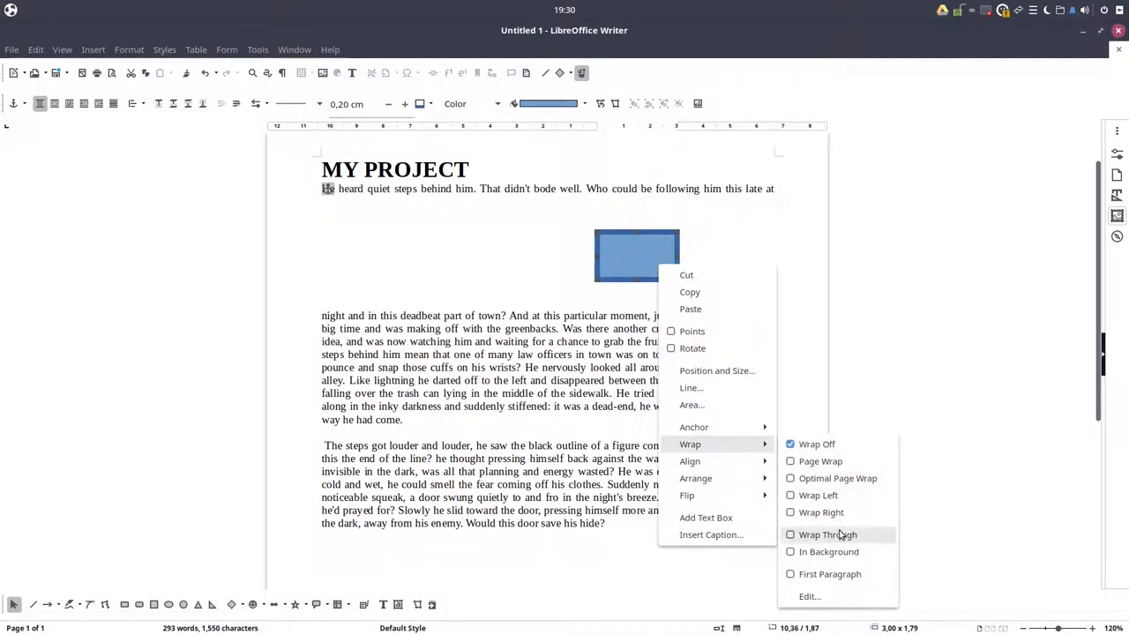
pyautogui.click(828, 535)
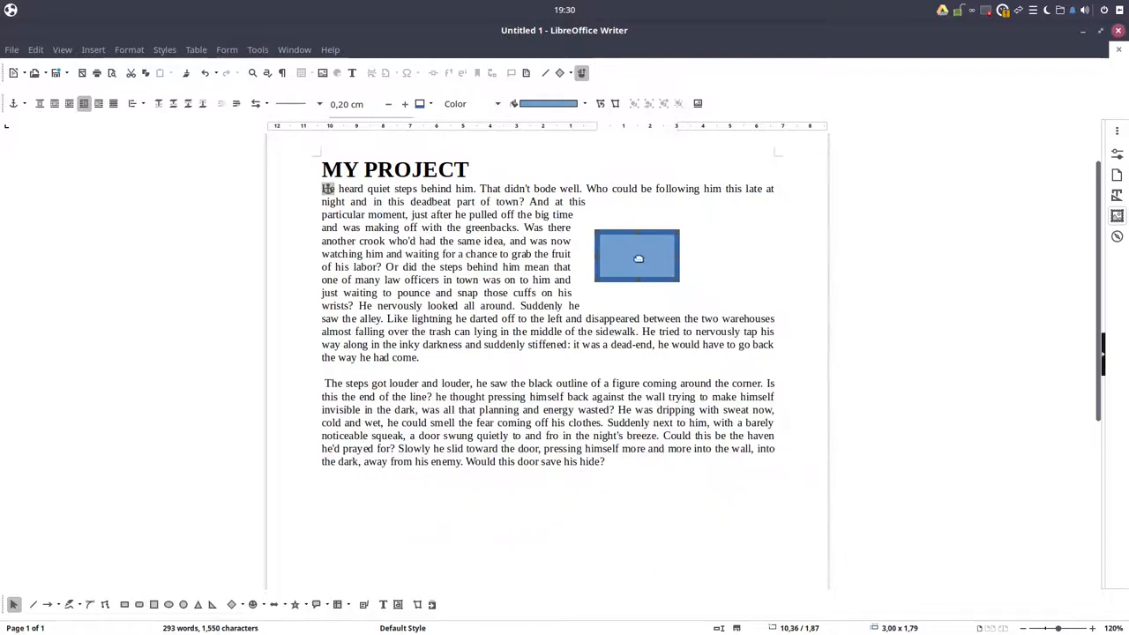
pyautogui.rightClick(637, 256)
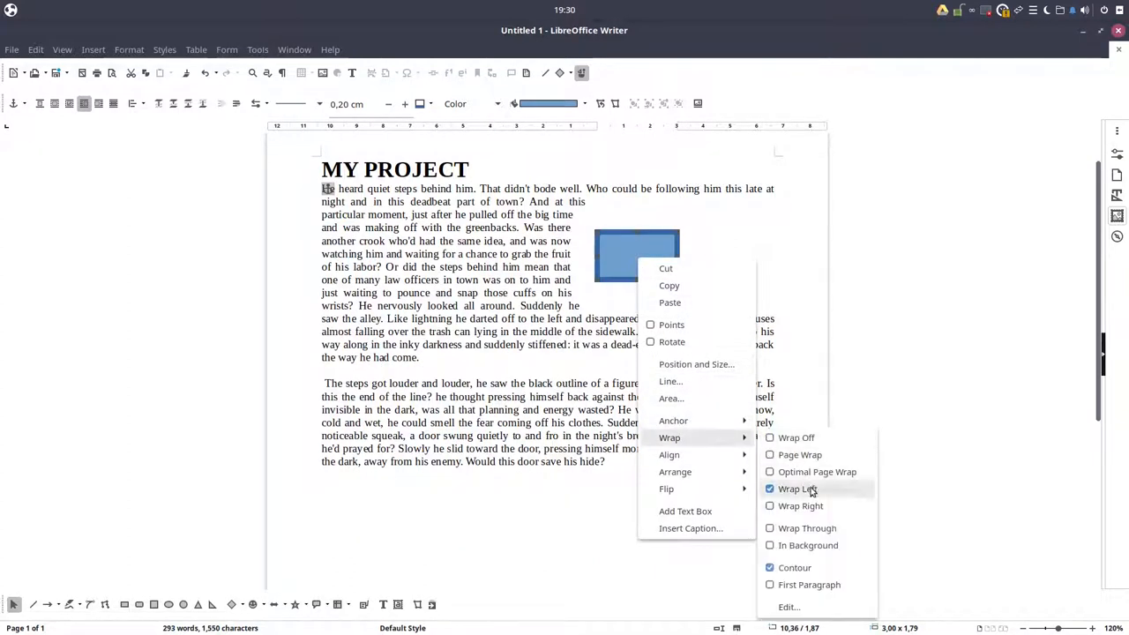
pyautogui.click(789, 607)
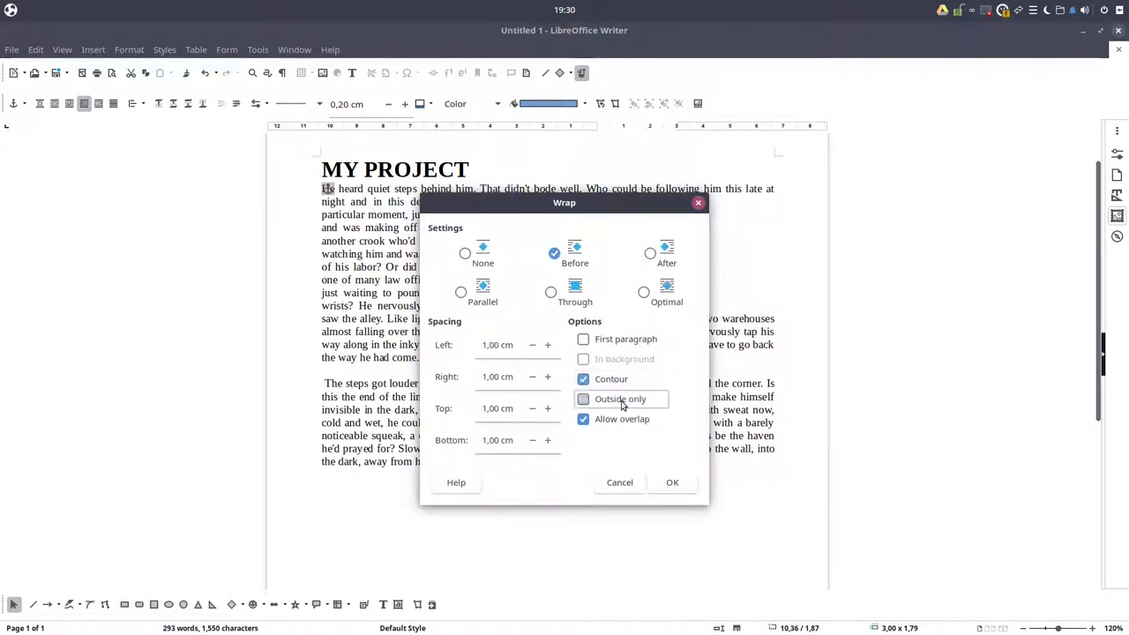
pyautogui.click(672, 484)
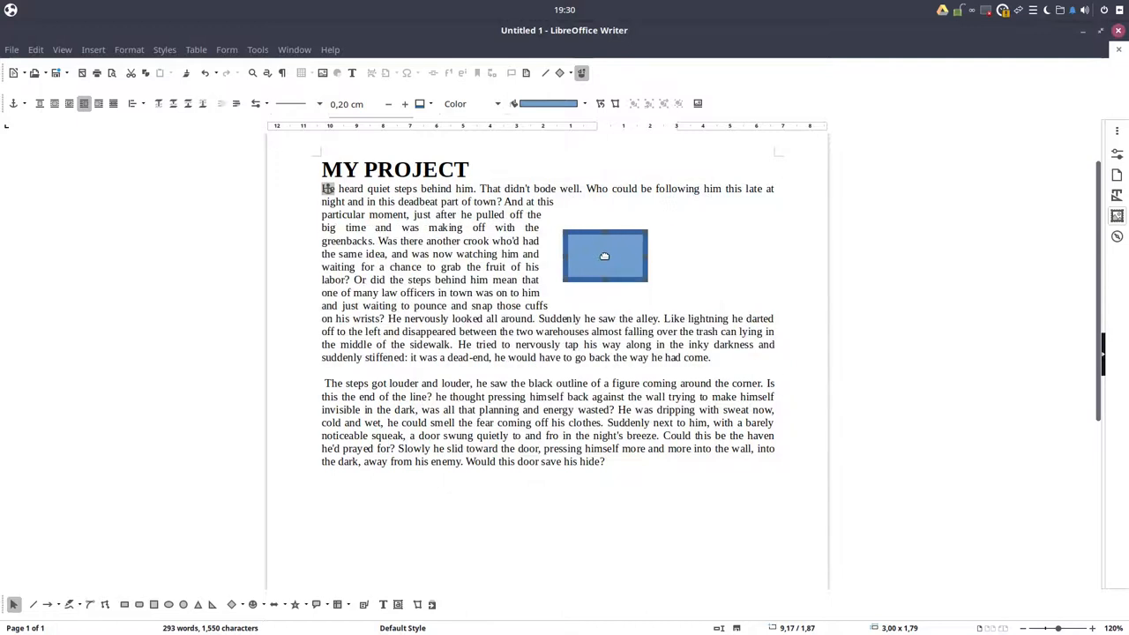
# Step: Look at the rectangle's Position and Size settings from its context menu
pyautogui.rightClick(604, 256)
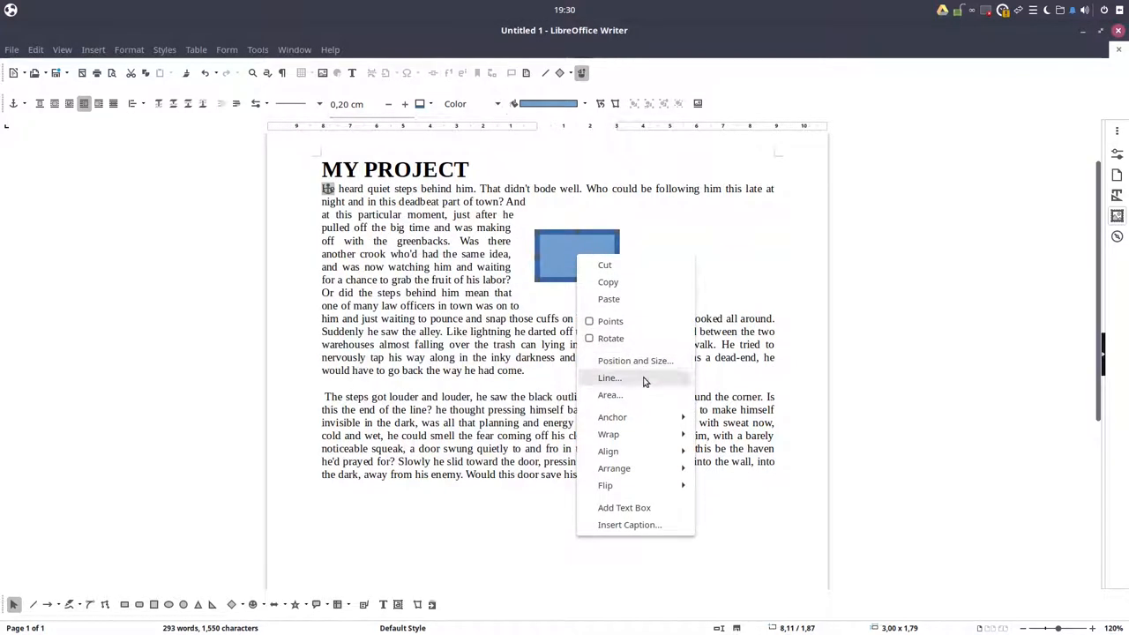
pyautogui.moveTo(614, 469)
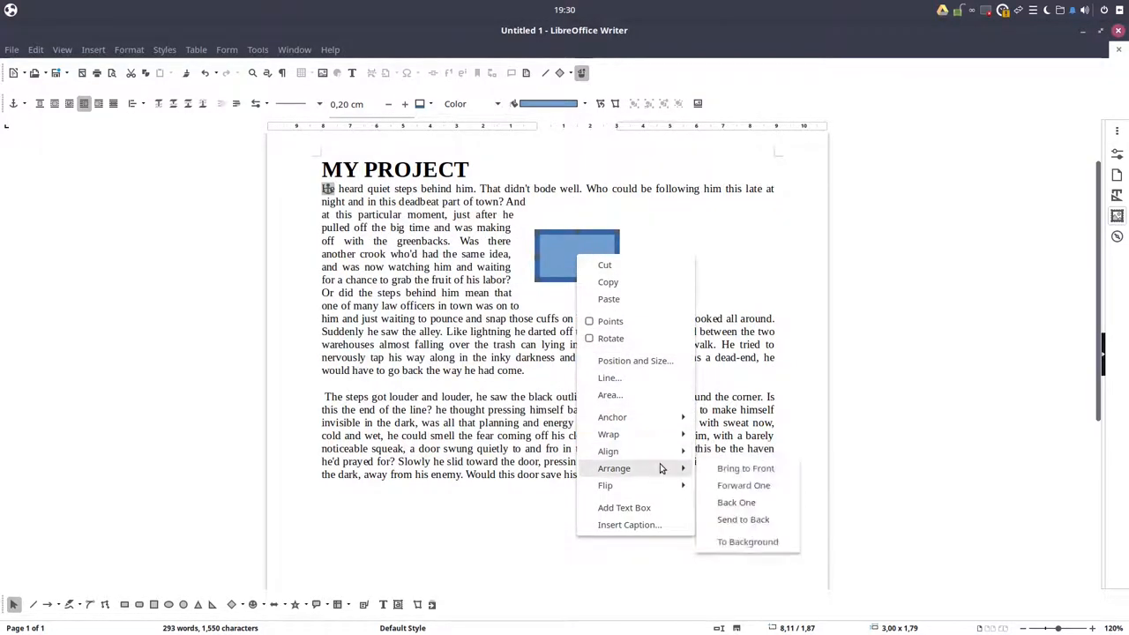
pyautogui.click(635, 359)
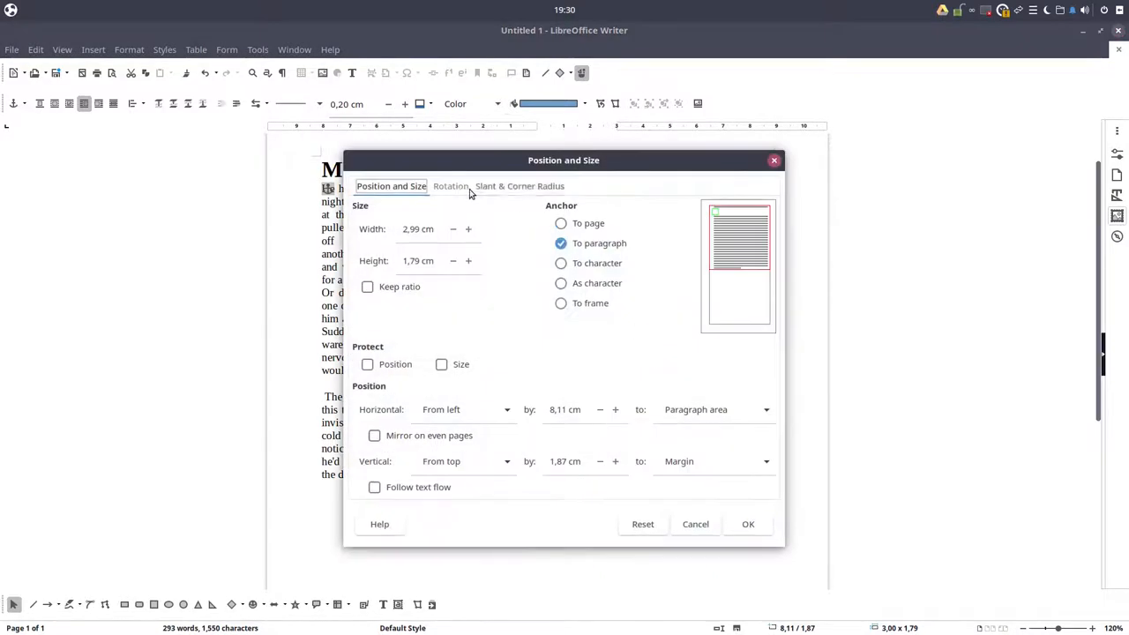
pyautogui.rightClick(575, 256)
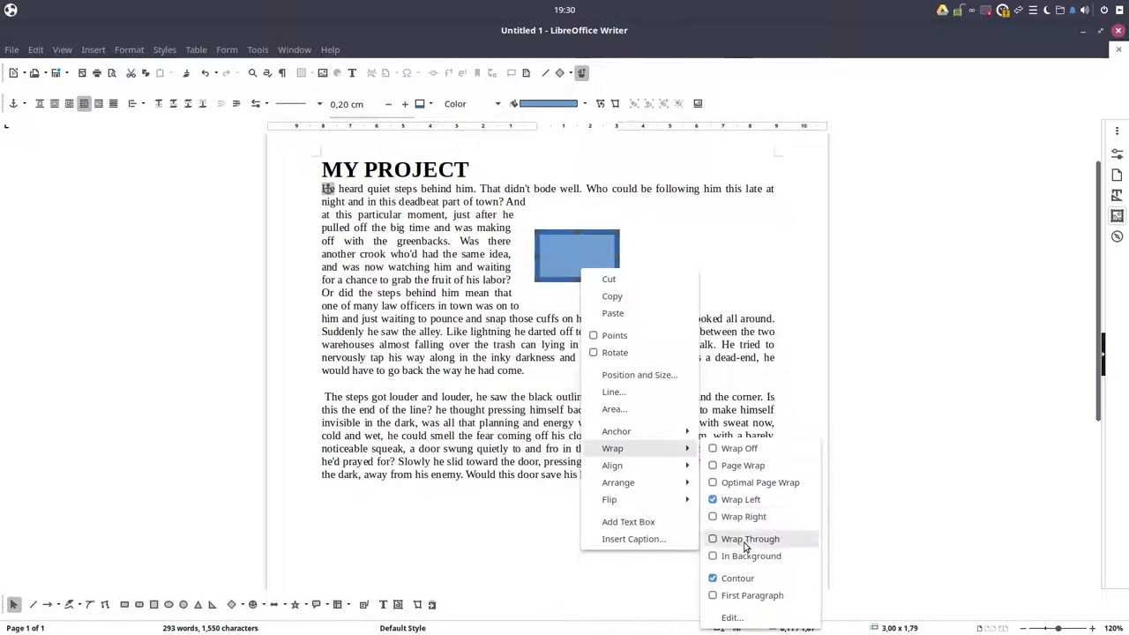
# Step: Set the rectangle's wrap to None so the text resumes underneath it
pyautogui.click(730, 617)
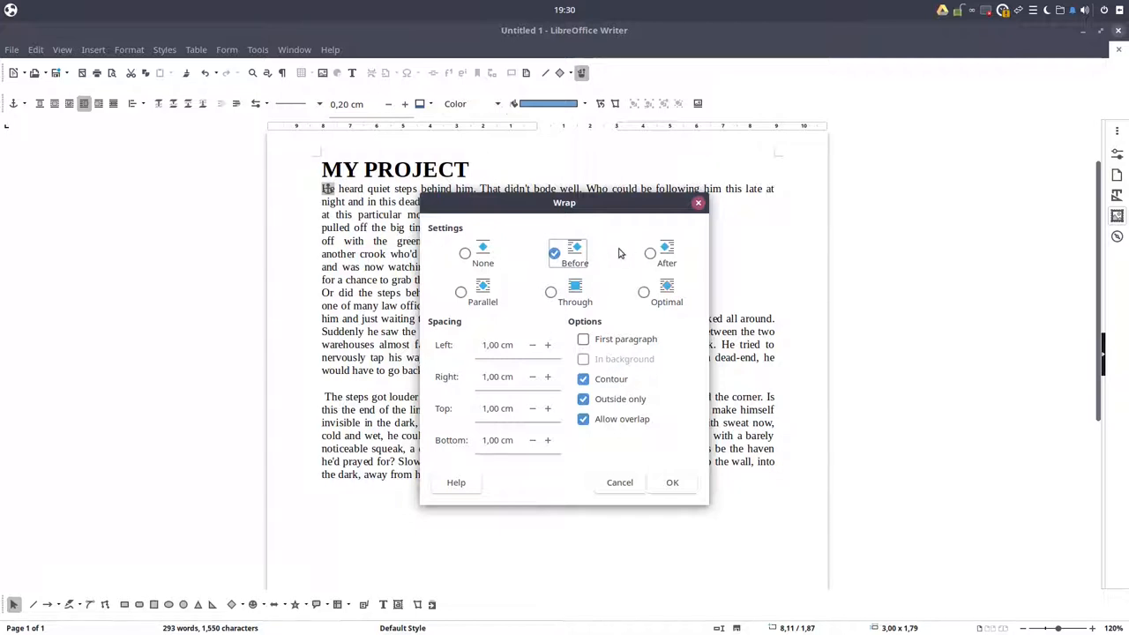
pyautogui.click(466, 254)
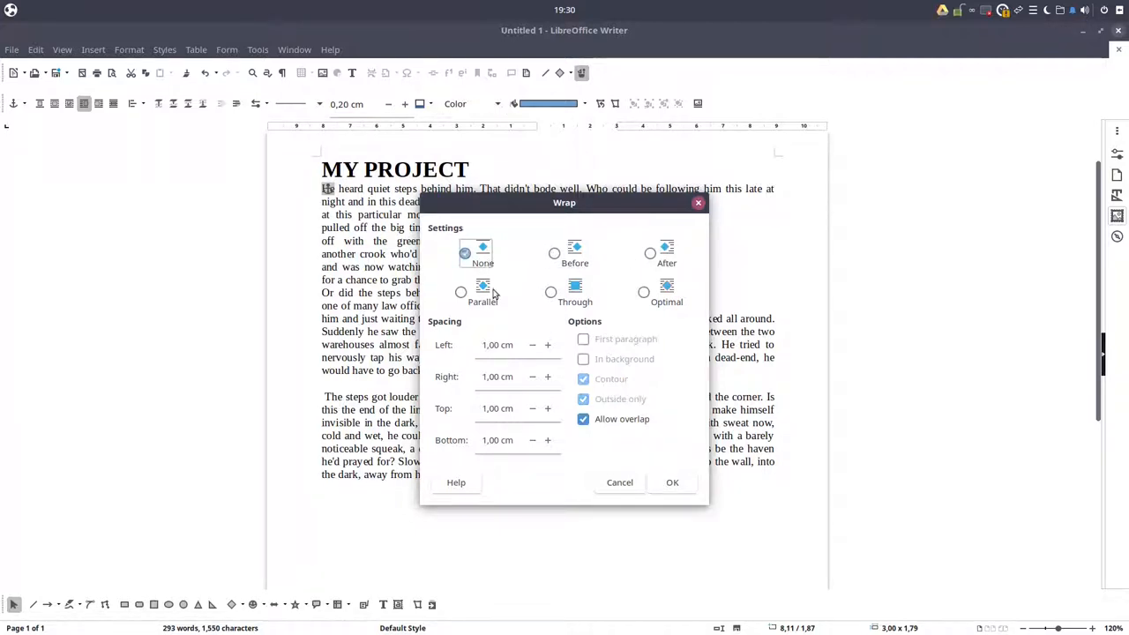
pyautogui.click(672, 483)
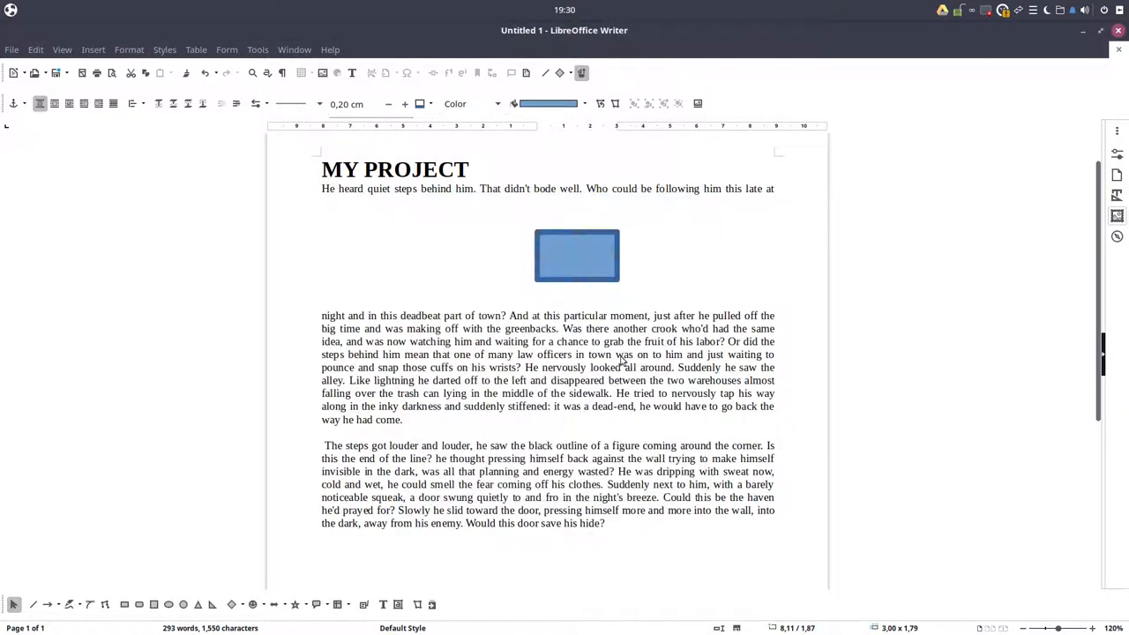